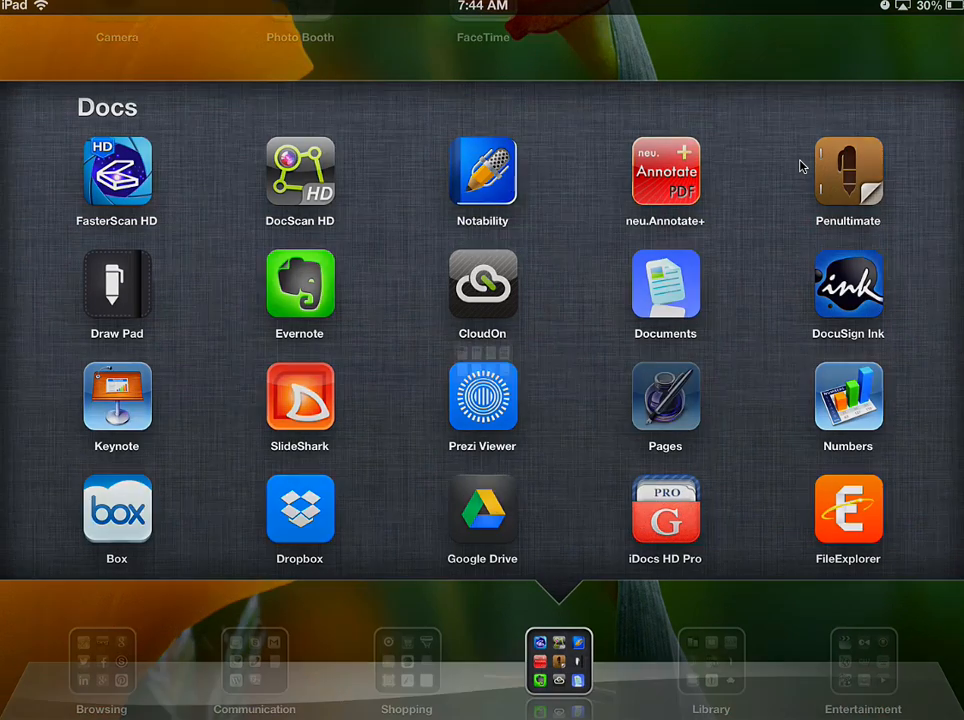
- Preview the Sample_Paper-1 essay in Pages, then return to the document gallery
{"action": "left_click", "coordinate": [664, 396]}
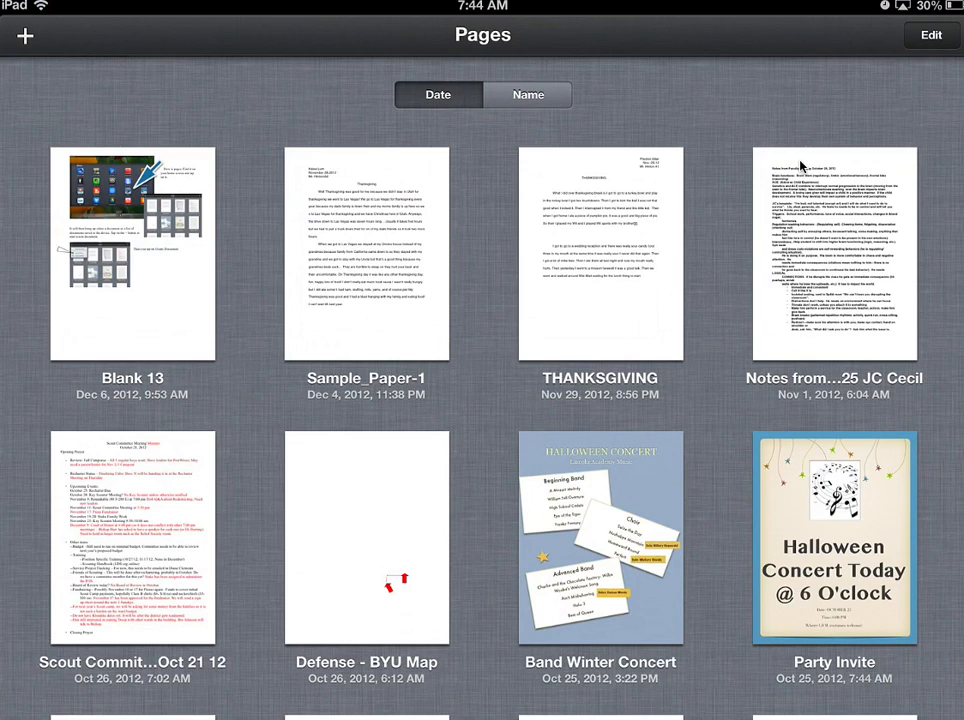
{"action": "double_click", "coordinate": [368, 264]}
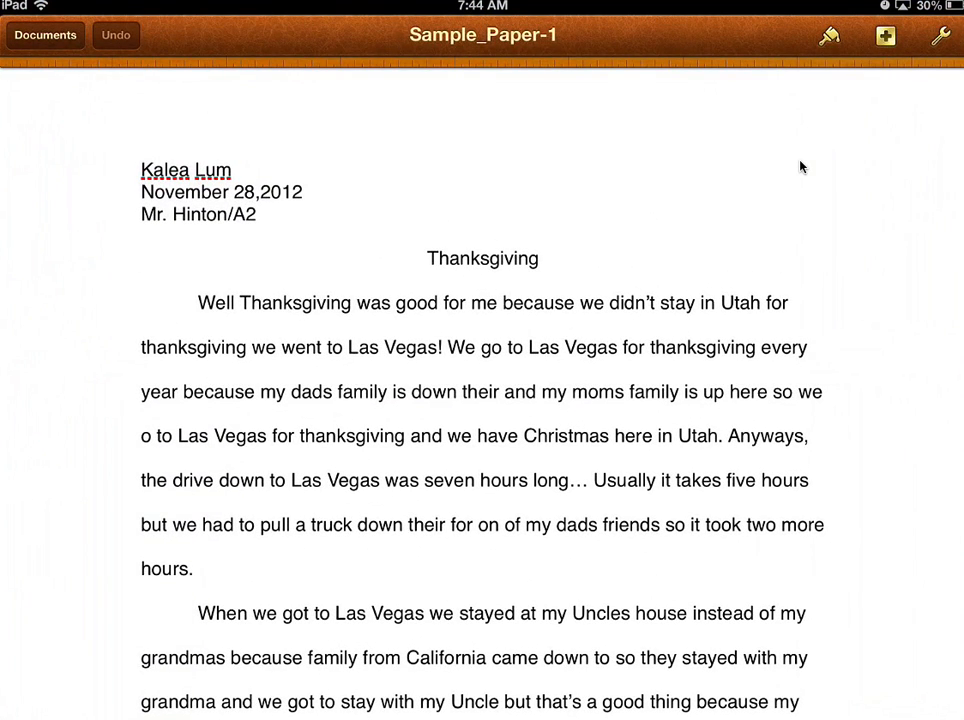
{"action": "left_click", "coordinate": [44, 36]}
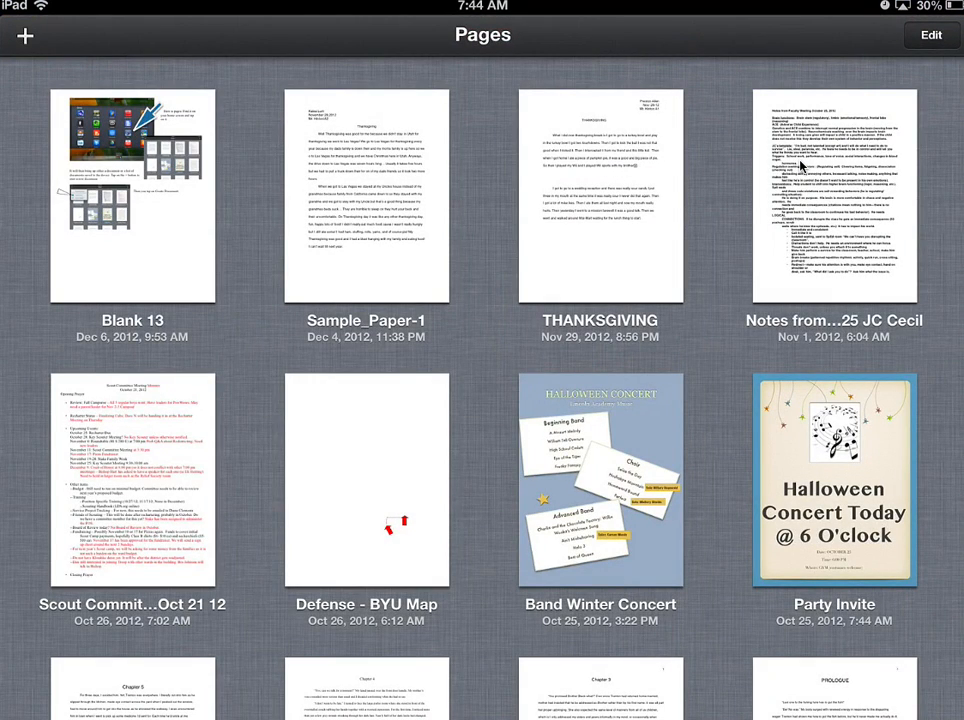
- Create a new document from the Blank template
{"action": "left_click", "coordinate": [24, 36]}
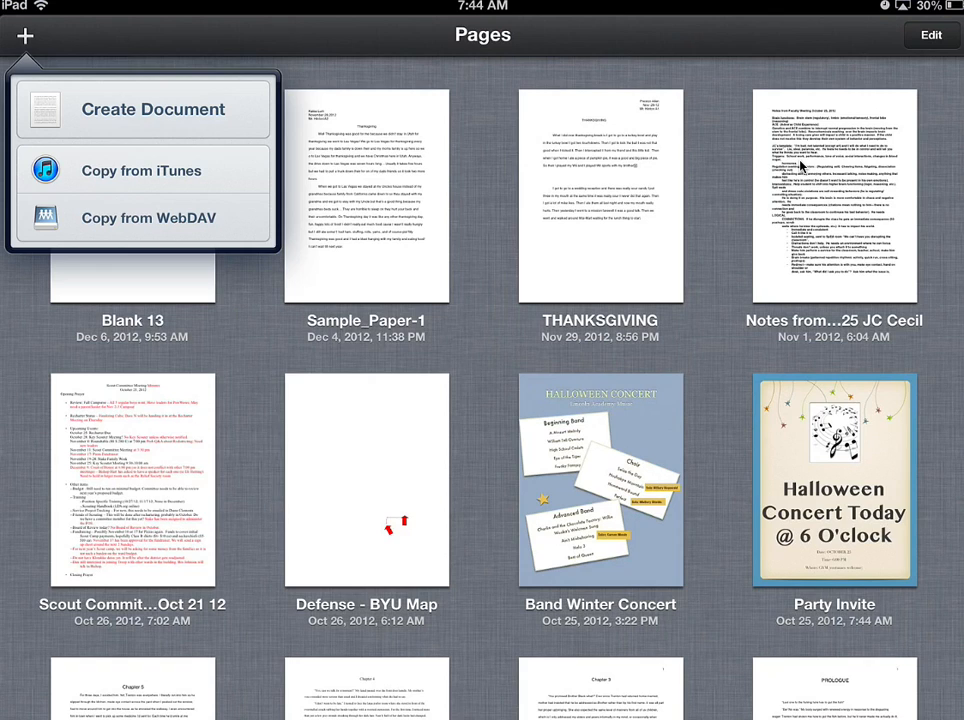
{"action": "left_click", "coordinate": [148, 108]}
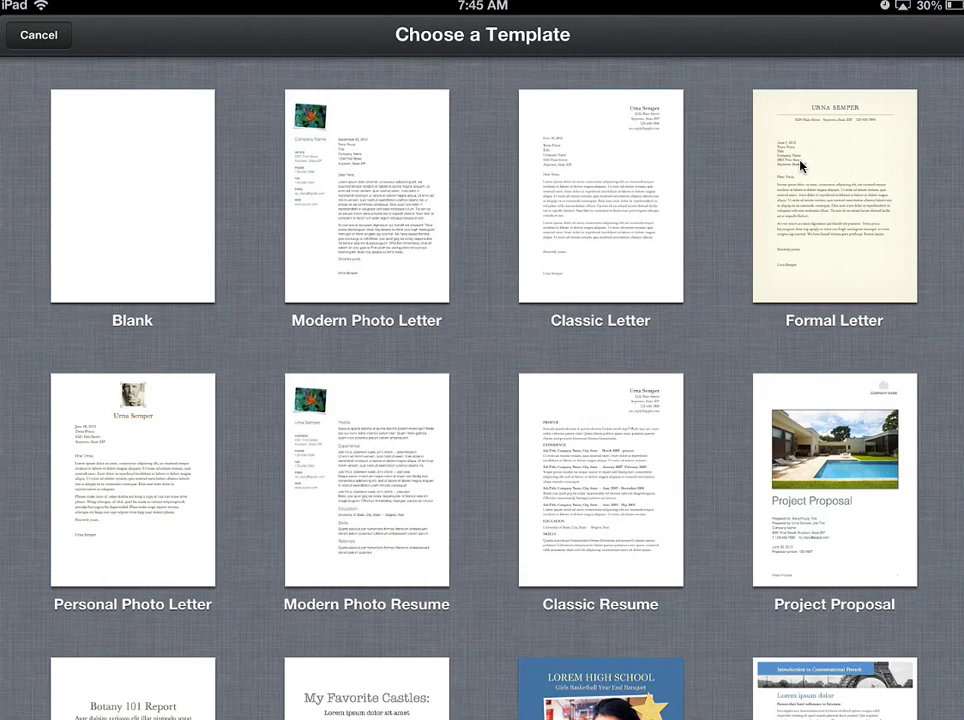
{"action": "left_click", "coordinate": [136, 200]}
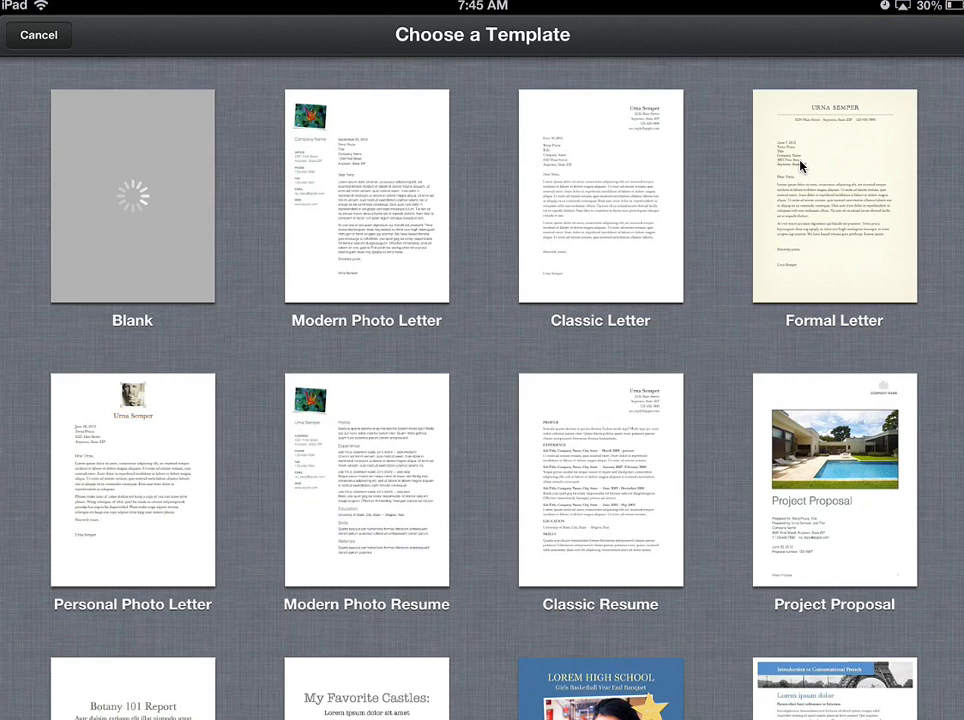
- Place the insertion point on the empty Blank 14 page, ready for typing
{"action": "left_click", "coordinate": [136, 200]}
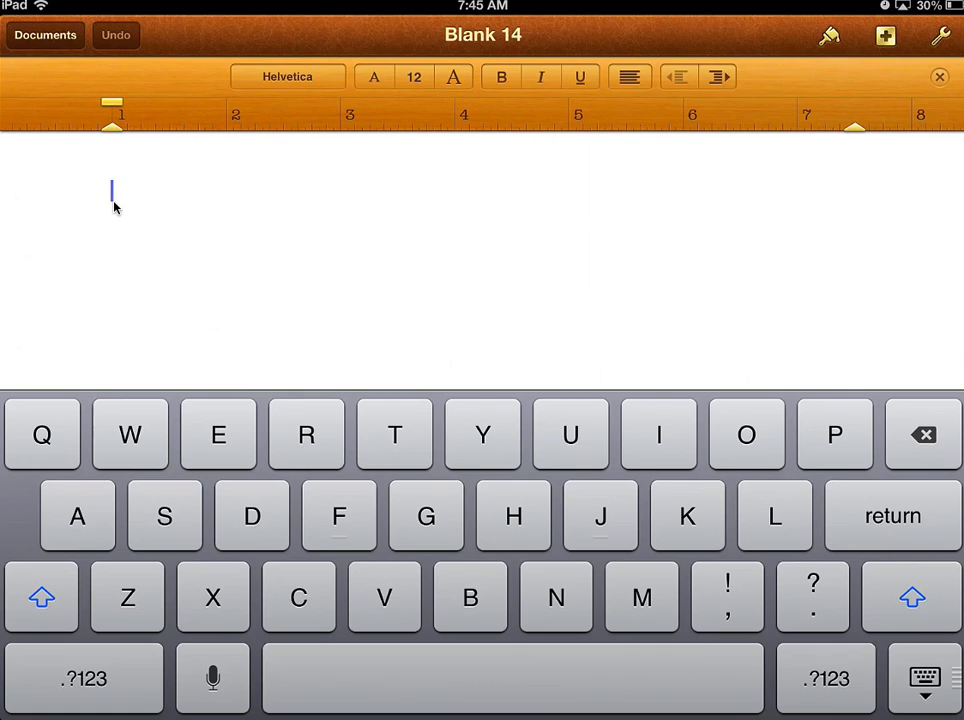
{"action": "mouse_move", "coordinate": [820, 96]}
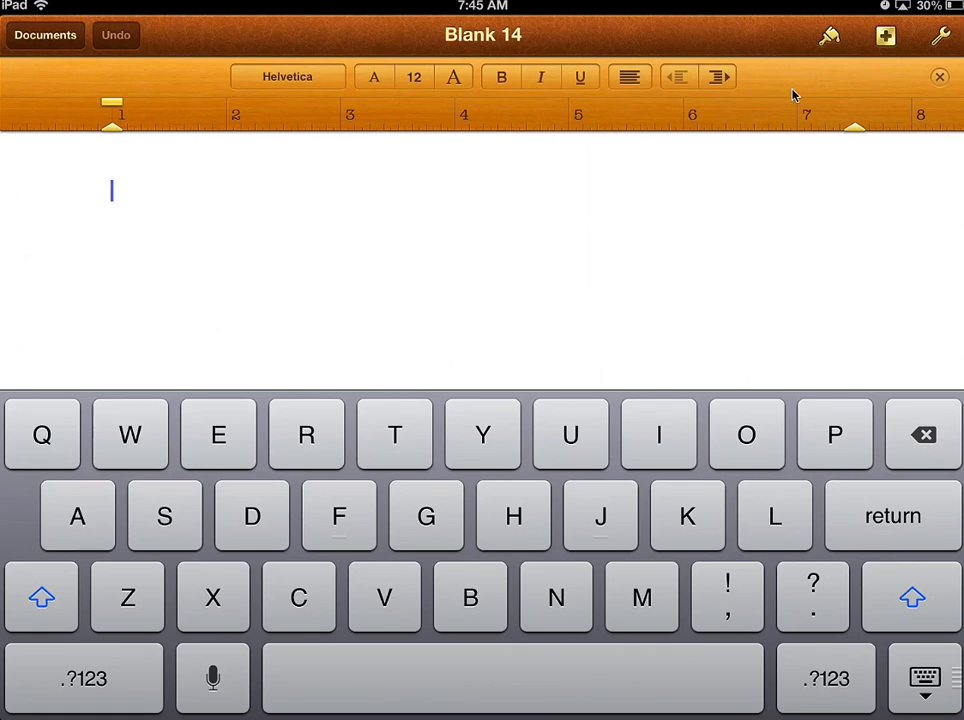
{"action": "mouse_move", "coordinate": [260, 98]}
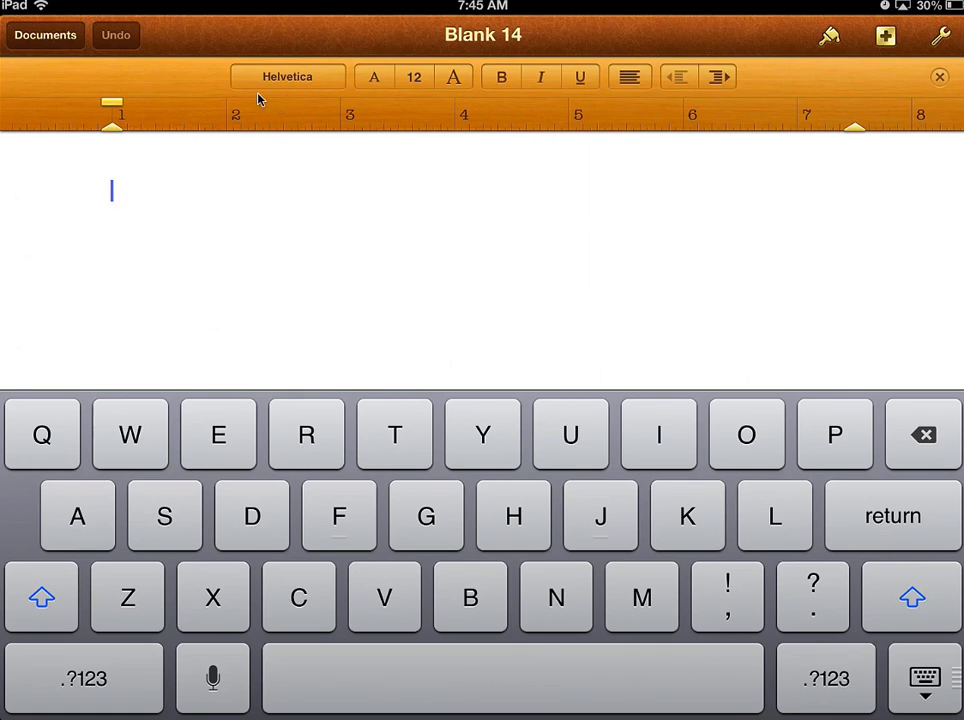
{"action": "mouse_move", "coordinate": [312, 88]}
{"action": "type", "text": "G"}
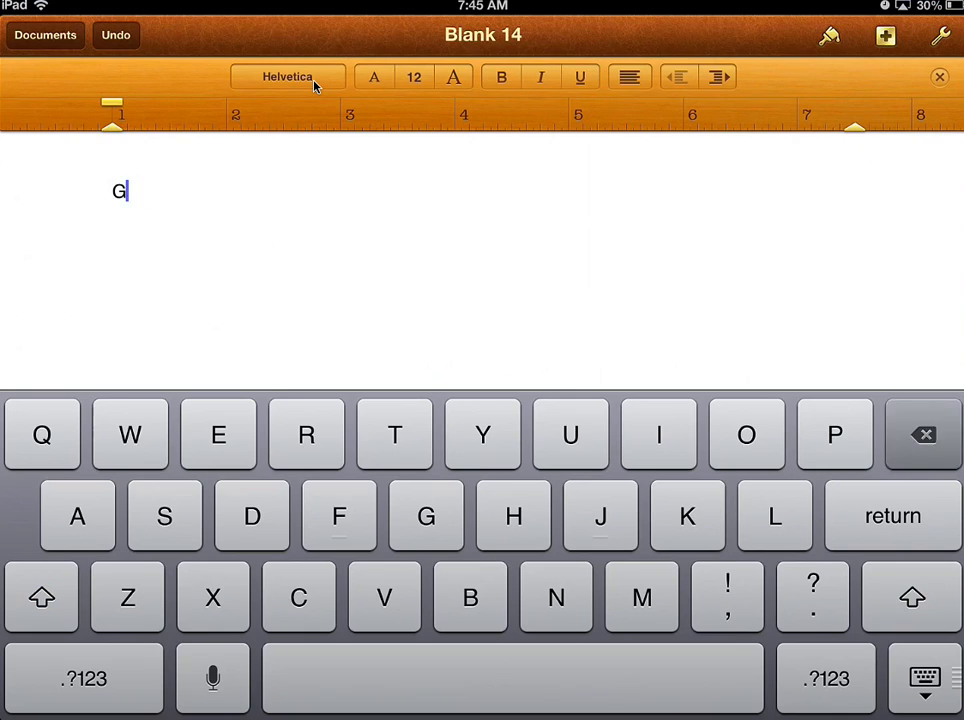
{"action": "left_click", "coordinate": [924, 434]}
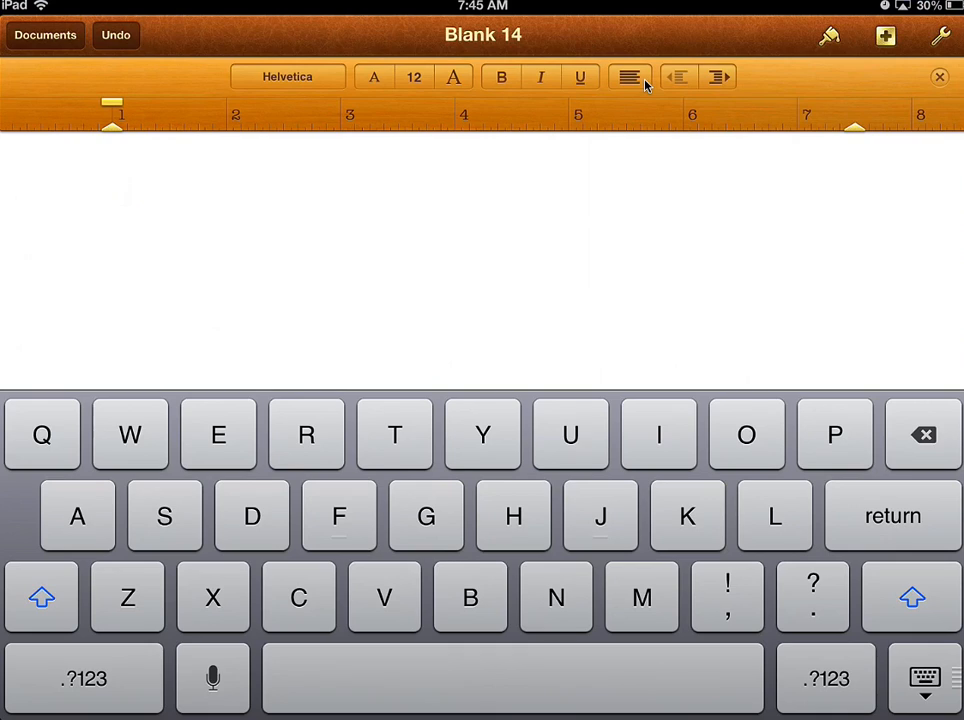
{"action": "left_click", "coordinate": [112, 190]}
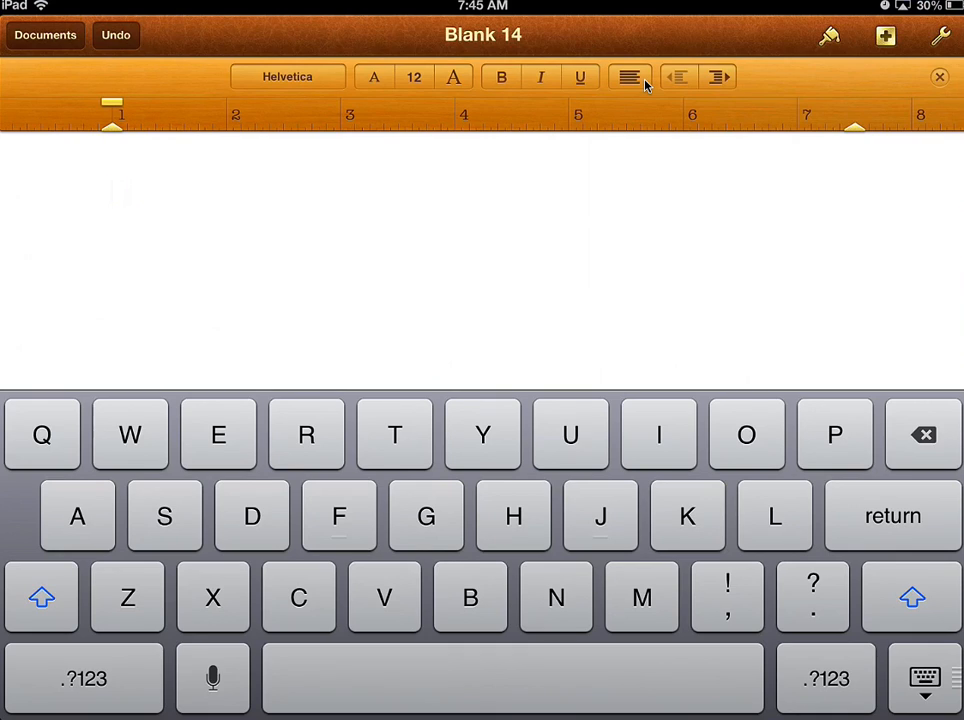
{"action": "left_click", "coordinate": [112, 190]}
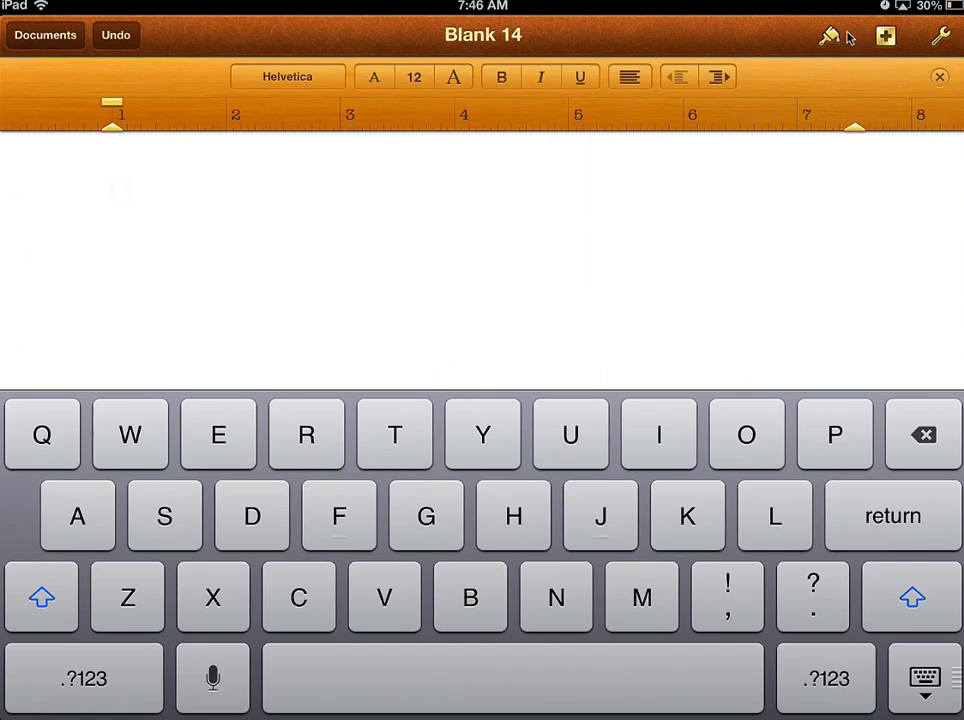
{"action": "mouse_move", "coordinate": [820, 74]}
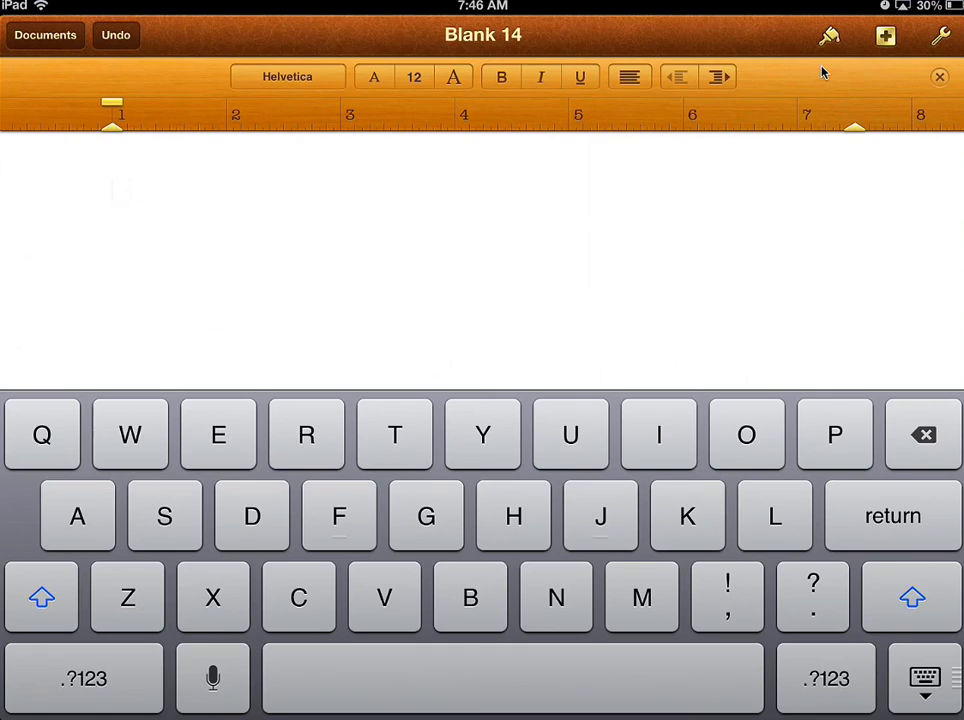
{"action": "left_click", "coordinate": [826, 36]}
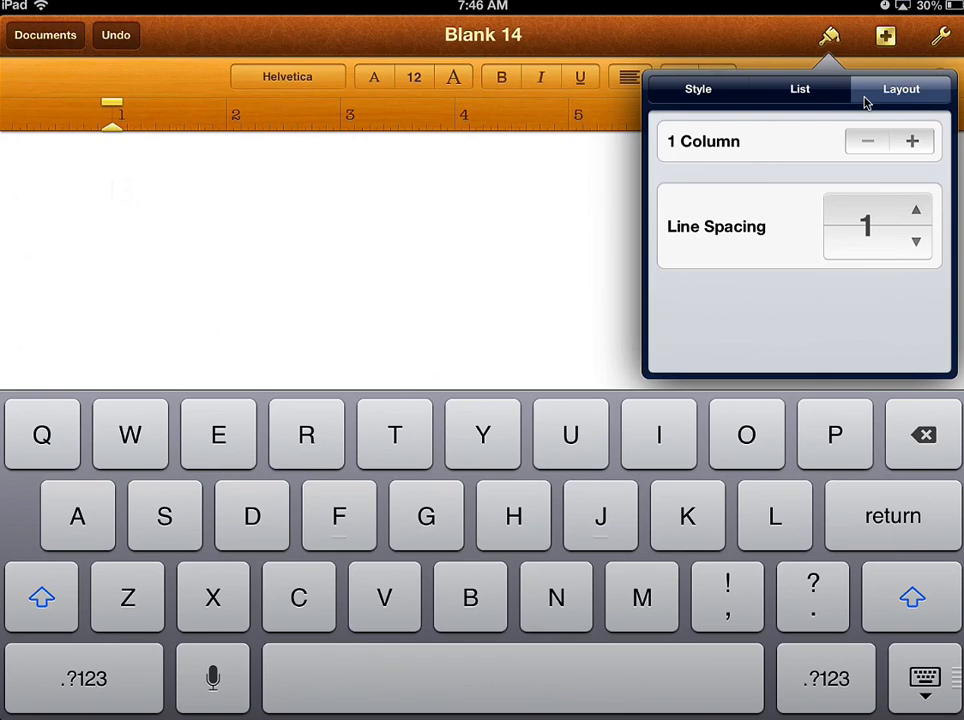
{"action": "mouse_move", "coordinate": [936, 148]}
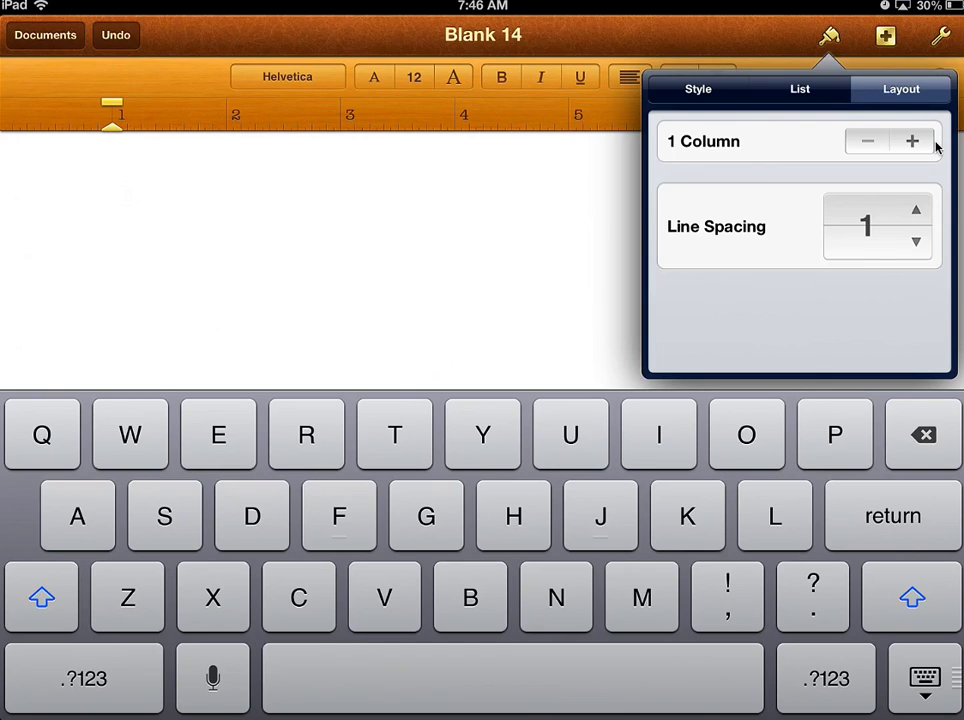
{"action": "left_click", "coordinate": [696, 88]}
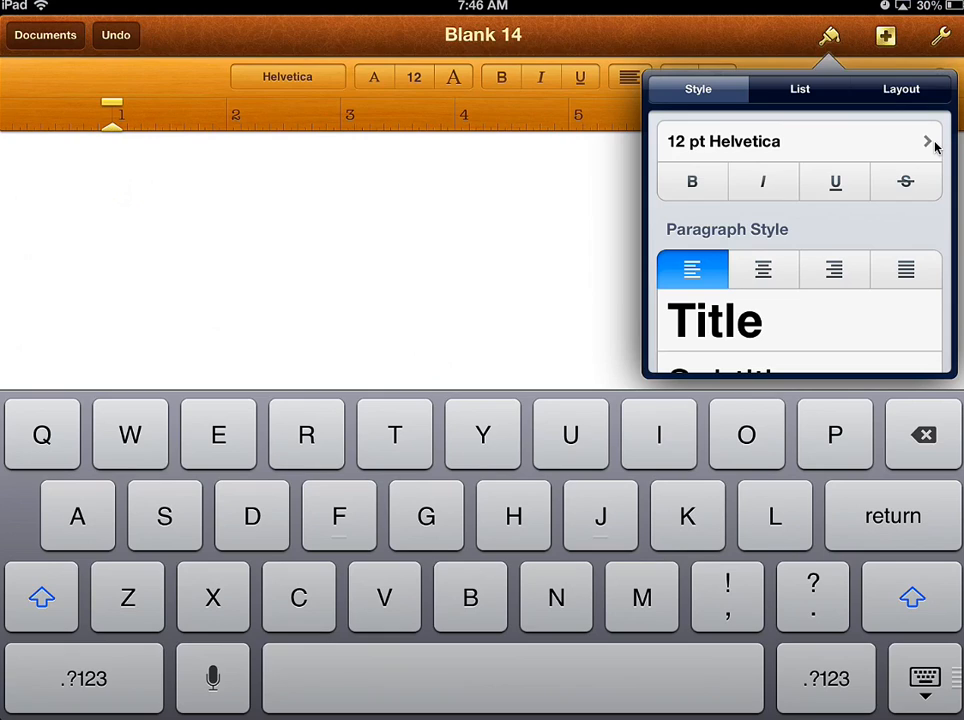
{"action": "left_click", "coordinate": [798, 88]}
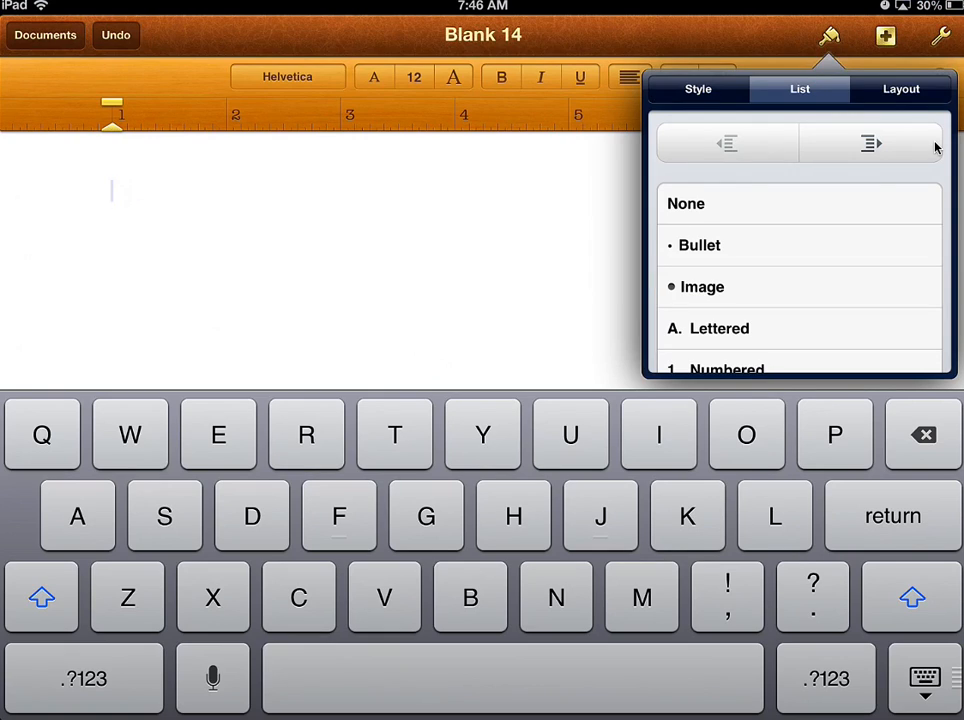
{"action": "left_click", "coordinate": [920, 92]}
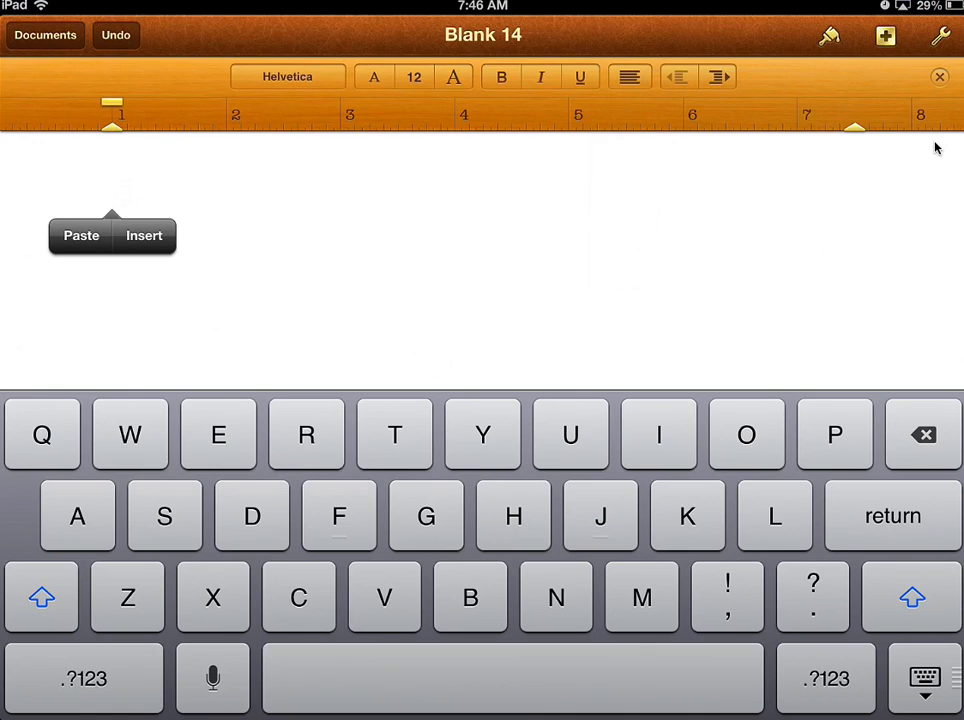
- Choose Times New Roman as the font and begin typing the name Harvey
{"action": "left_click", "coordinate": [288, 76]}
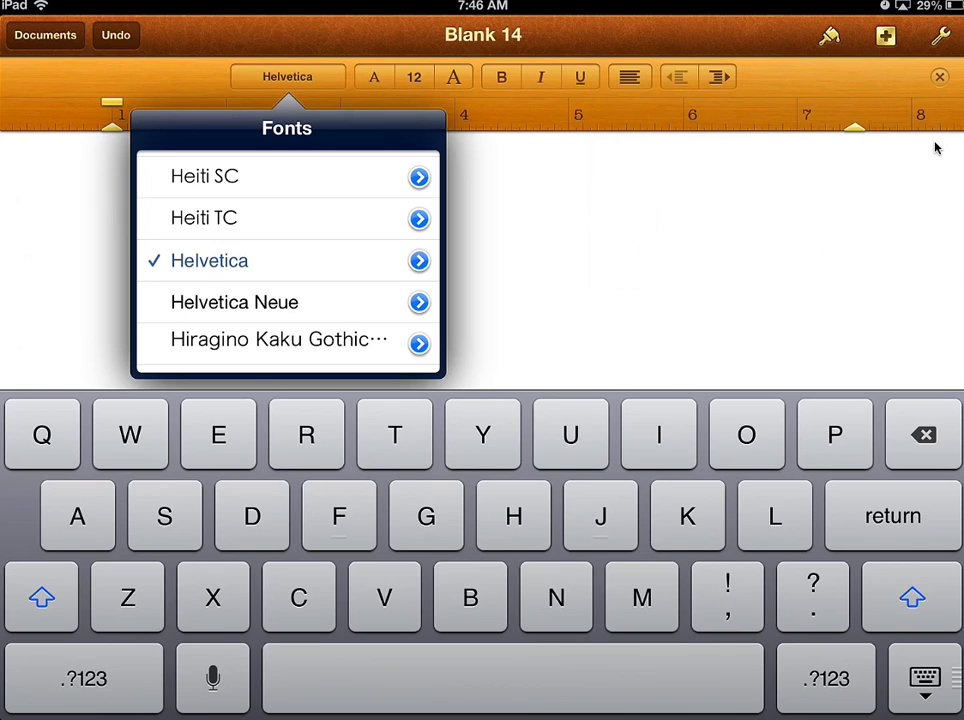
{"action": "scroll", "scroll_direction": "down", "scroll_amount": 3}
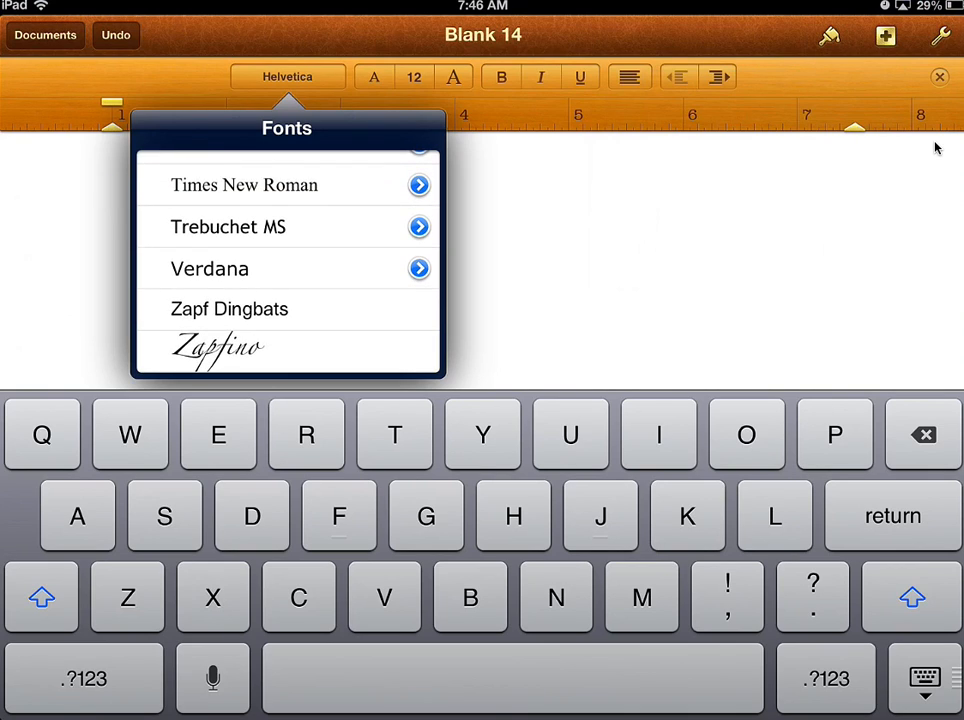
{"action": "left_click", "coordinate": [244, 184]}
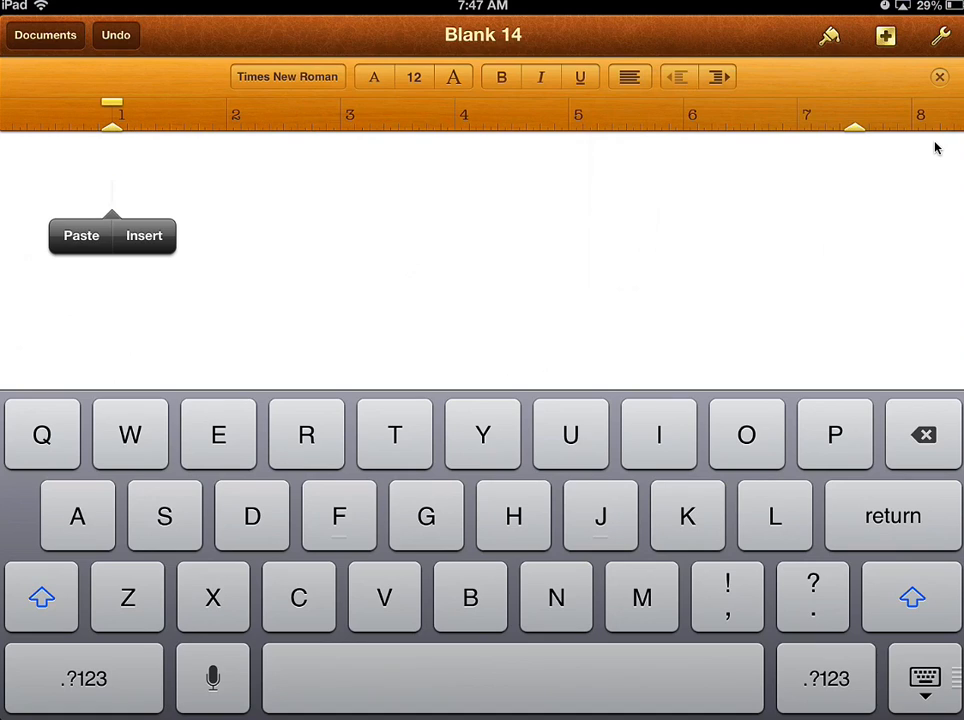
{"action": "type", "text": "Harvey"}
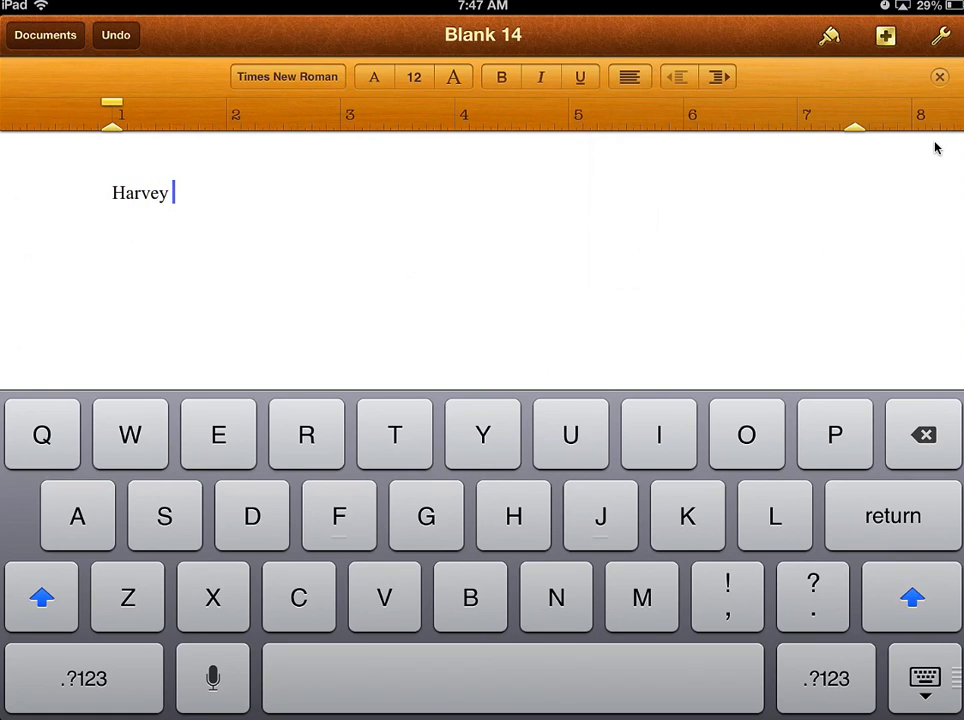
- Finish the name Harvey Wallbanger and add the date Dec. 18, 2012 below it
{"action": "type", "text": "Wallpa"}
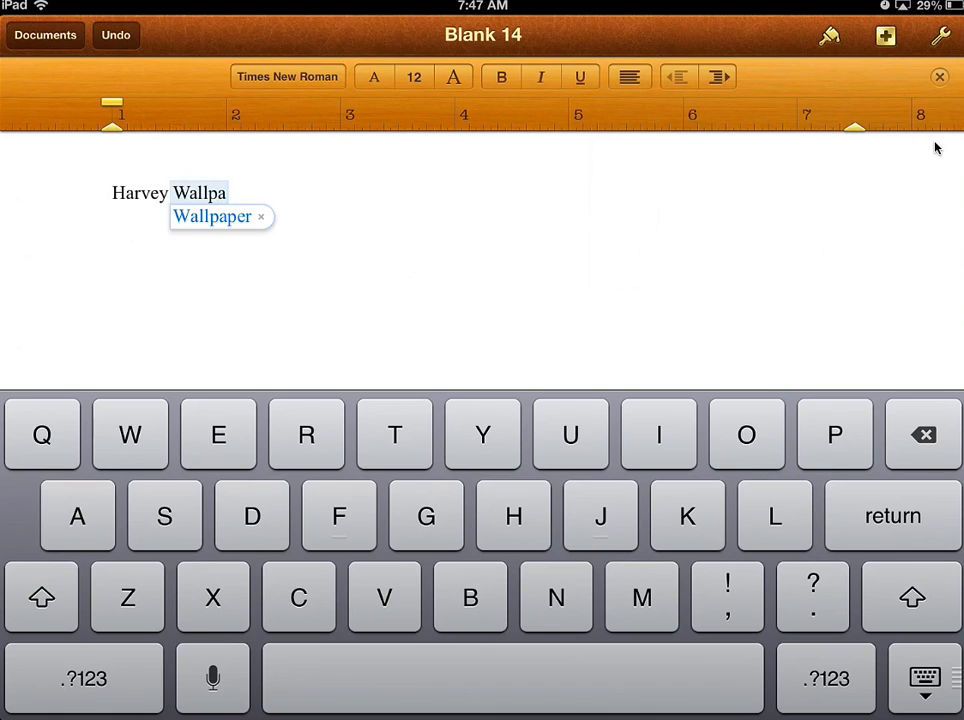
{"action": "left_click", "coordinate": [554, 596]}
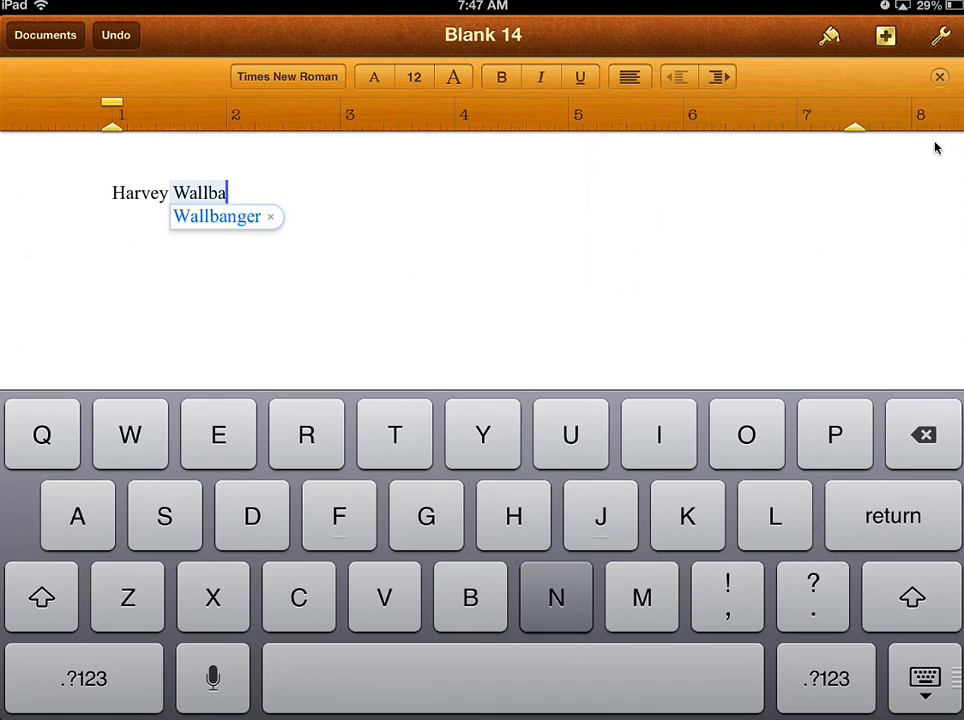
{"action": "left_click", "coordinate": [216, 216]}
{"action": "type", "text": "Dec."}
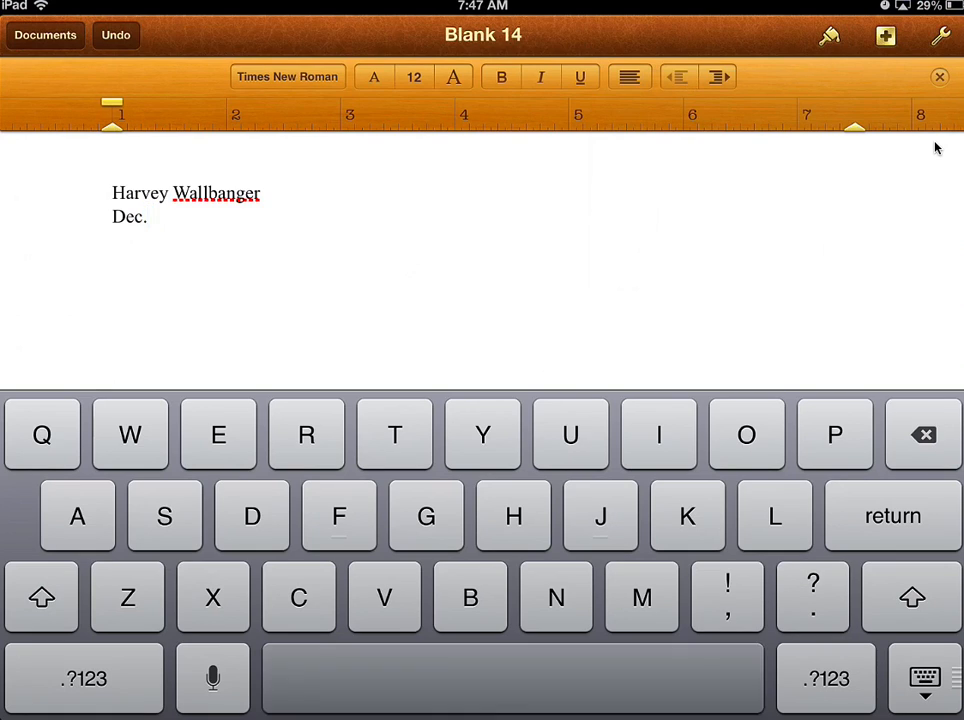
{"action": "left_click", "coordinate": [64, 678]}
{"action": "type", "text": " 18,"}
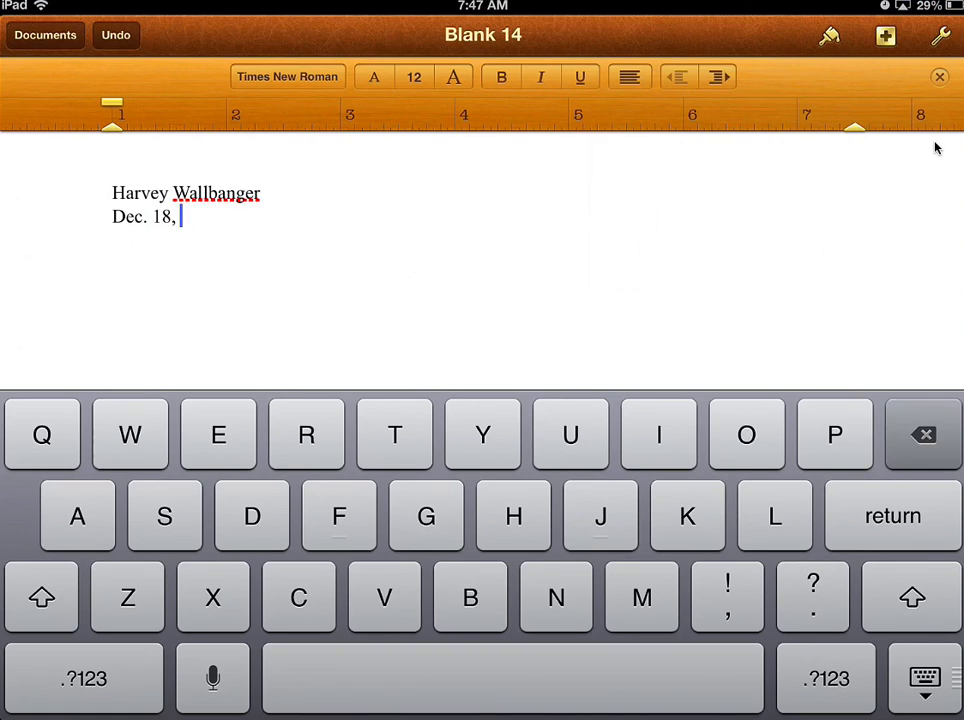
{"action": "type", "text": "2012"}
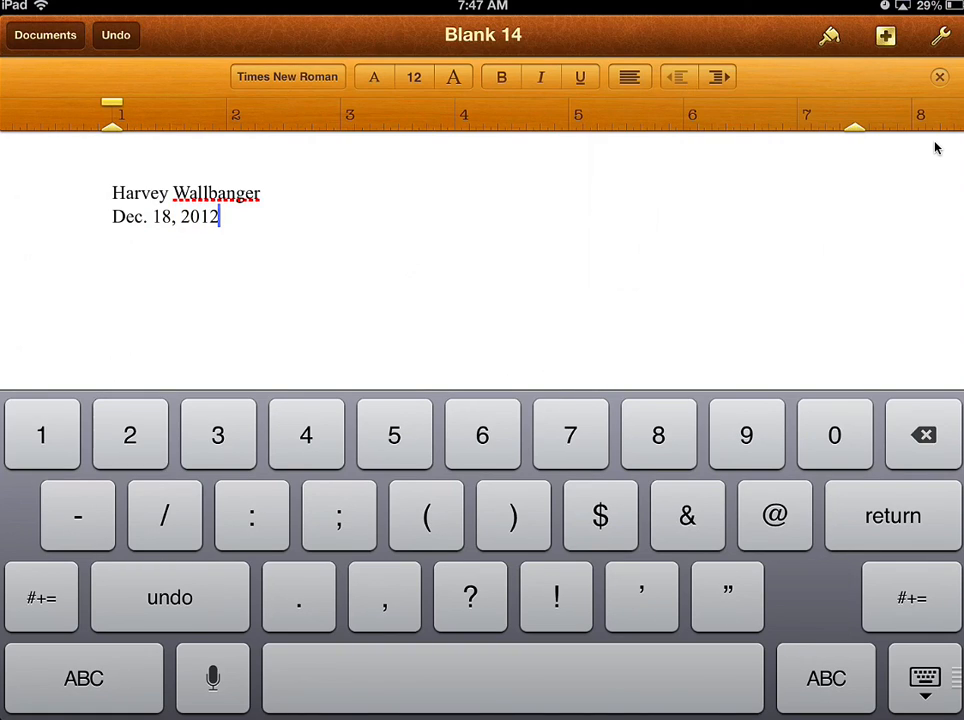
- Add the teacher/period line Hinton/A1 on a new line
{"action": "key", "text": "return"}
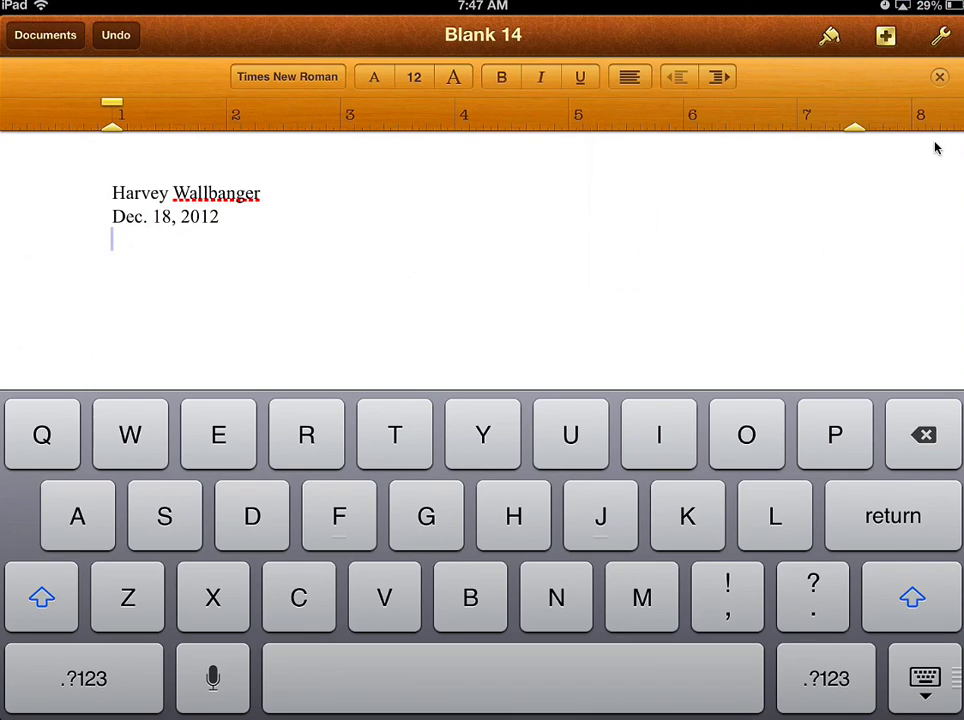
{"action": "type", "text": "Hint"}
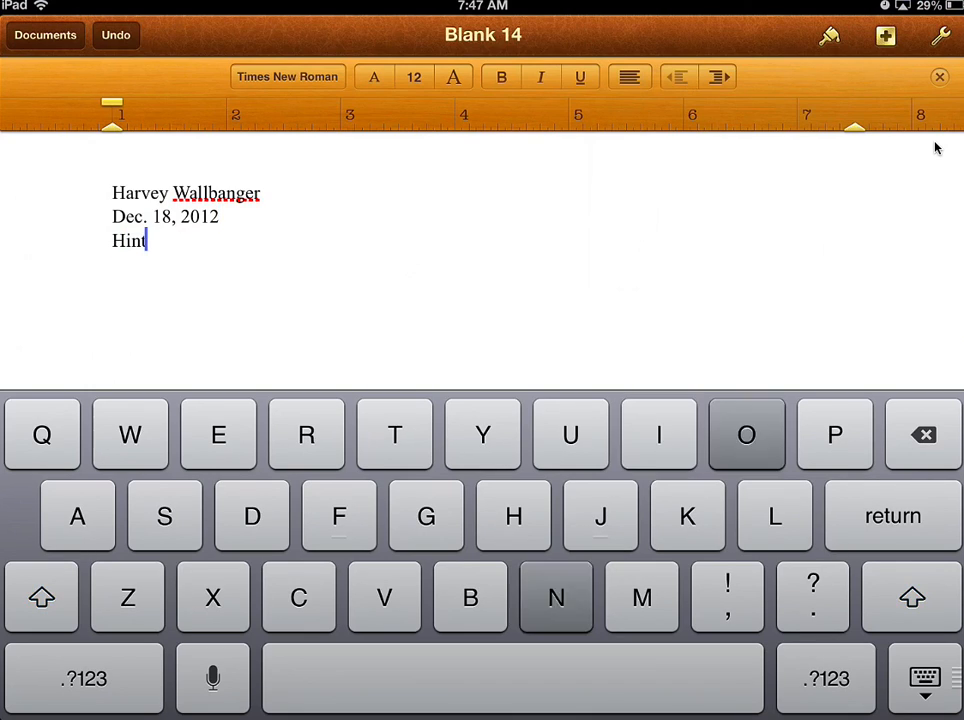
{"action": "type", "text": "on/"}
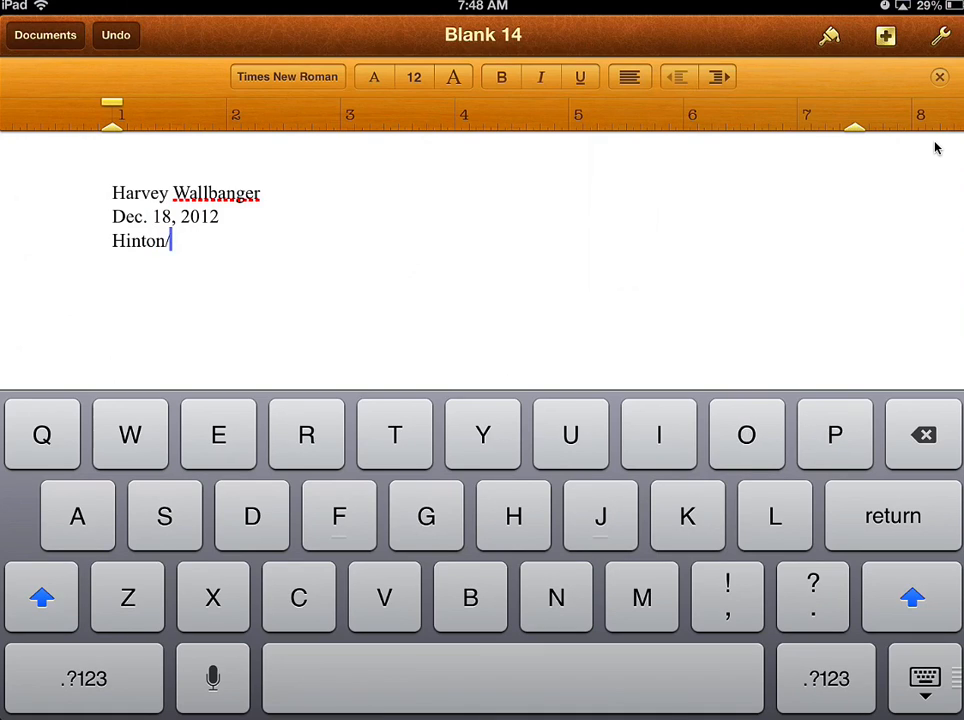
{"action": "type", "text": "A1"}
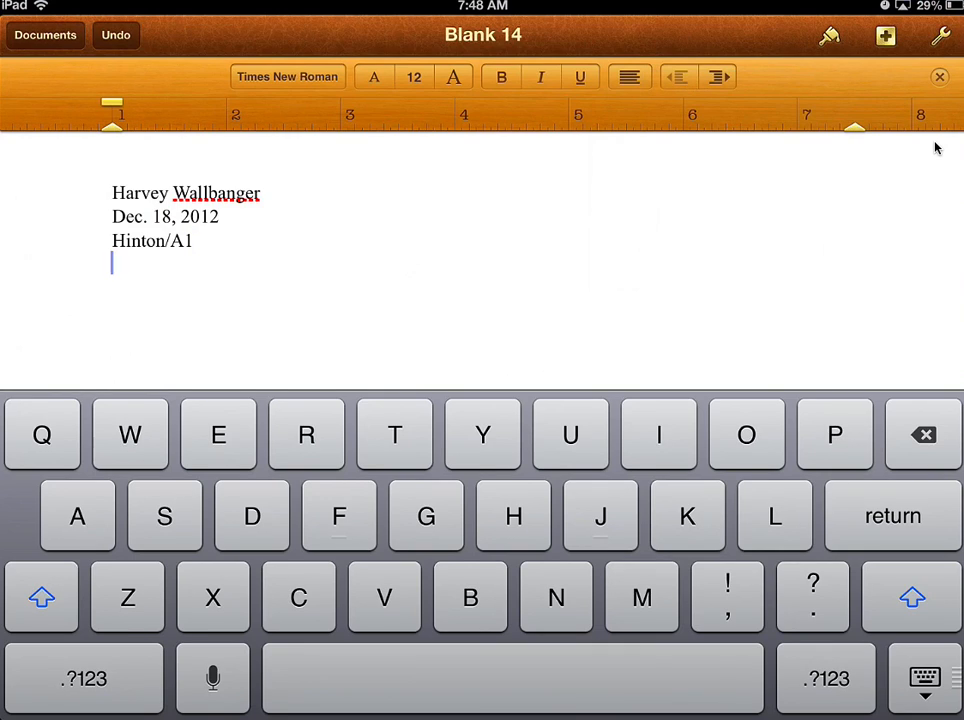
- Centre the line and enter the title The Awesomest Title Ever
{"action": "left_click", "coordinate": [628, 76]}
{"action": "type", "text": "Th"}
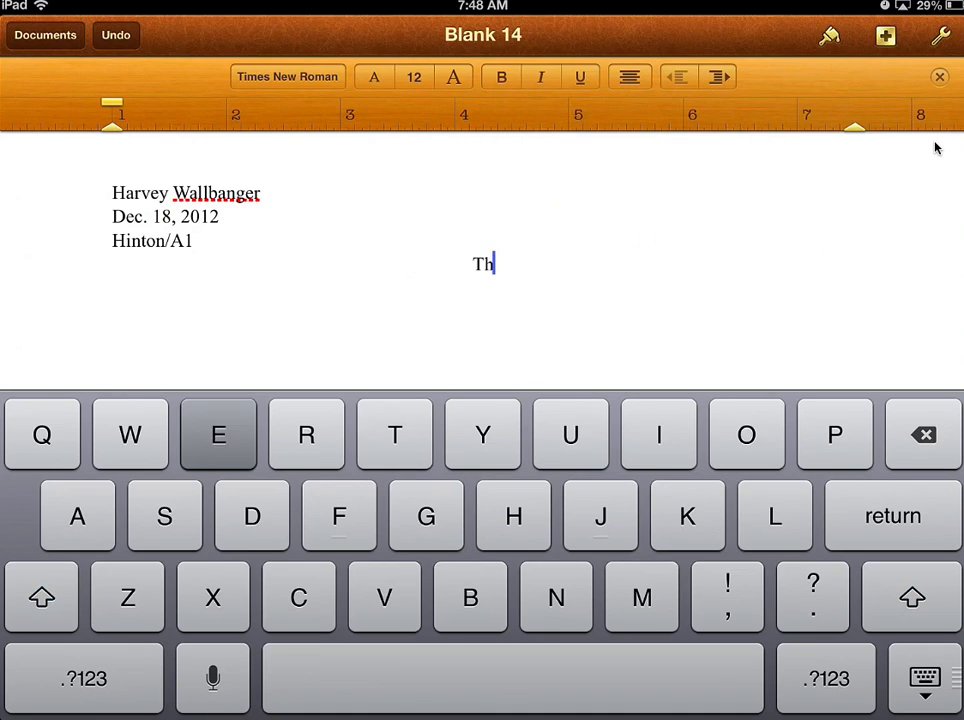
{"action": "type", "text": "e T"}
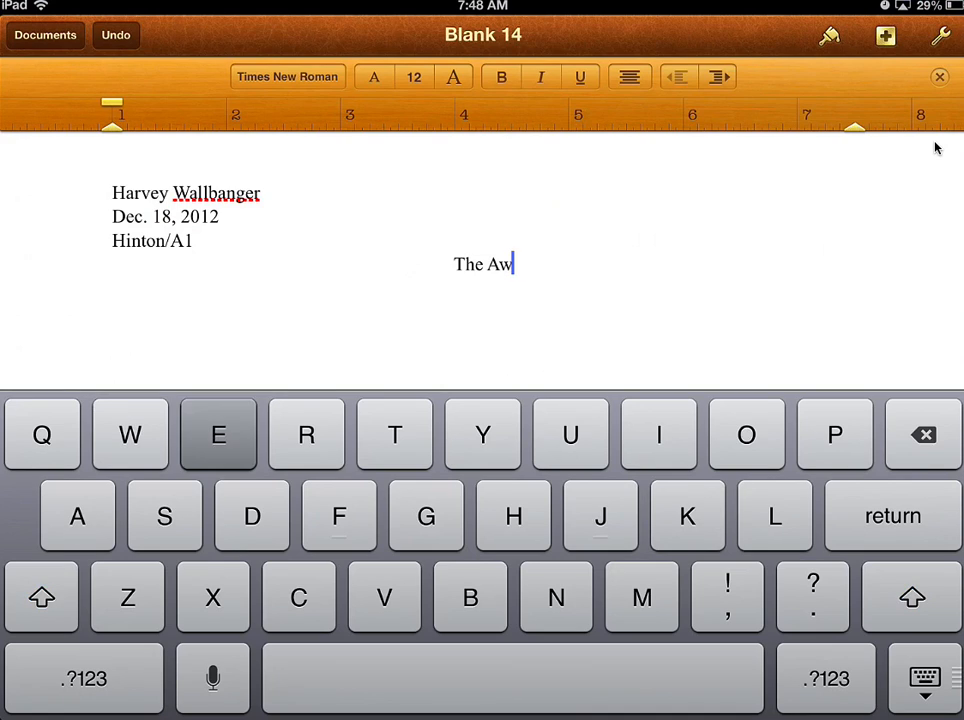
{"action": "type", "text": "esomest Tit"}
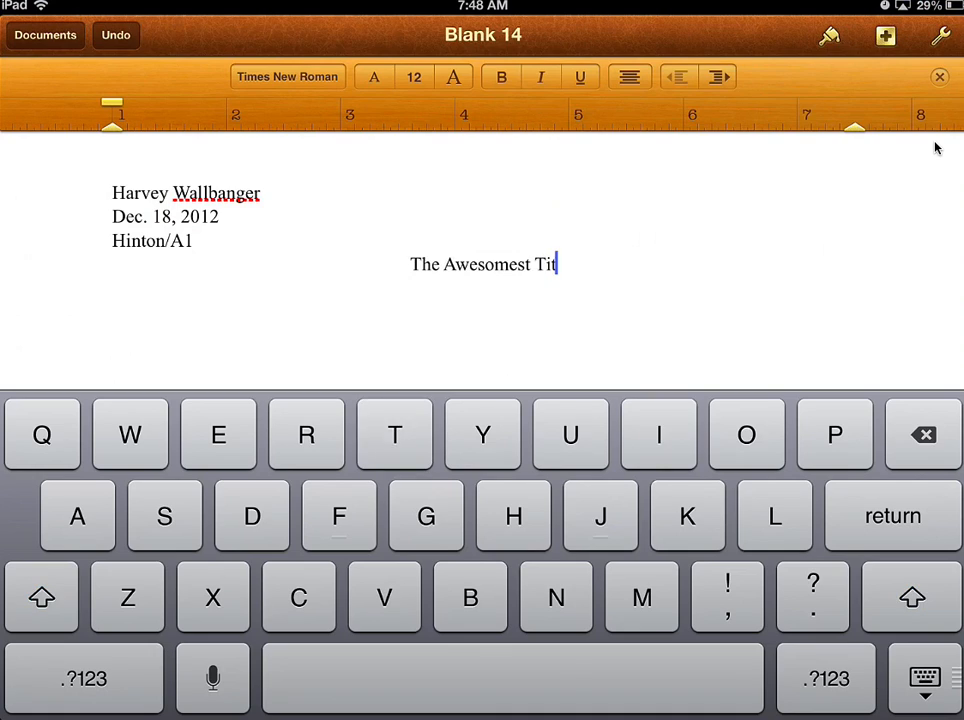
{"action": "type", "text": "le Ever"}
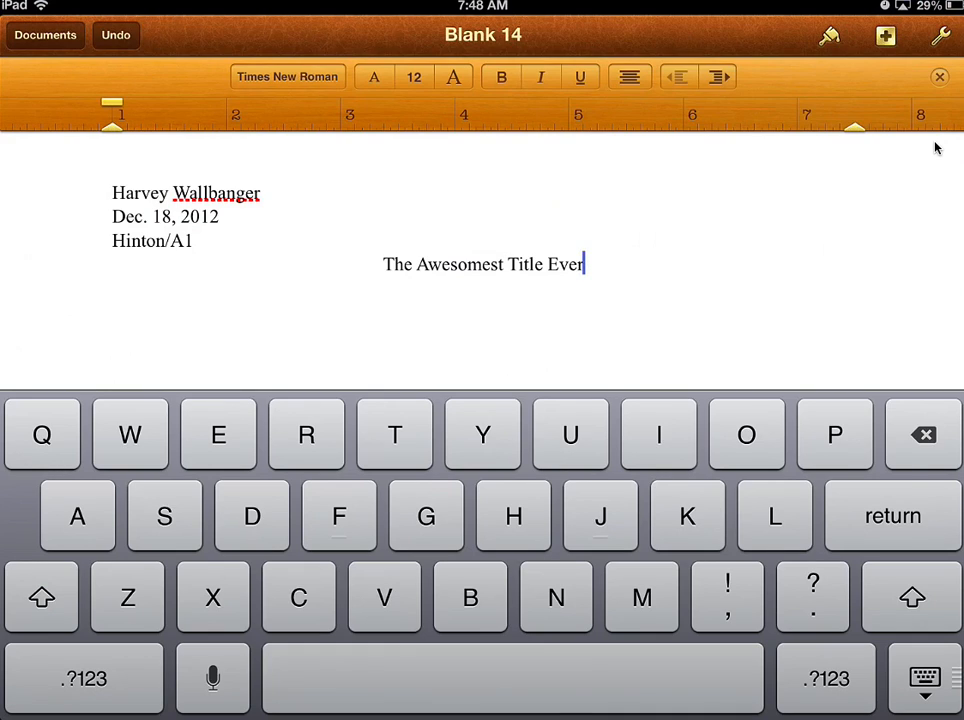
- Raise the paragraph line spacing to 1.25 in the Layout settings
{"action": "left_click", "coordinate": [832, 36]}
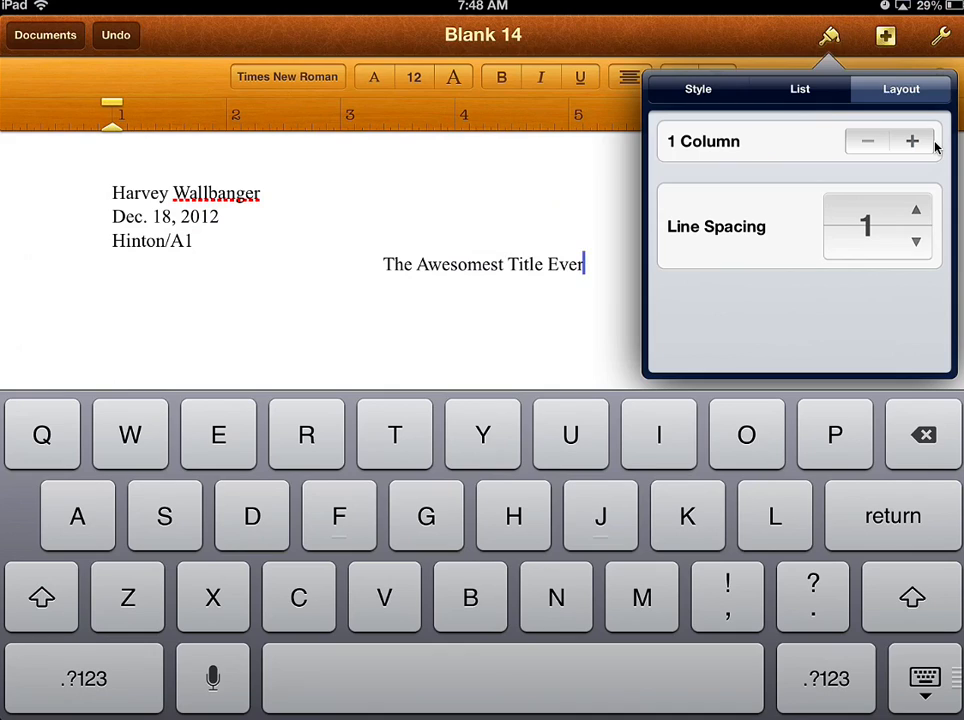
{"action": "left_click", "coordinate": [918, 210]}
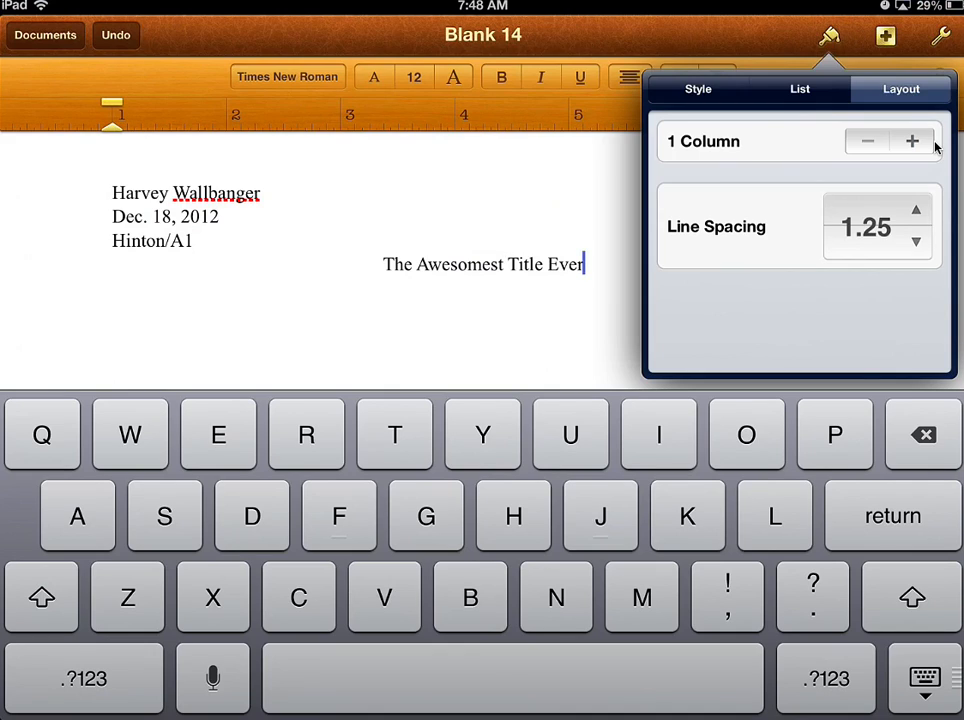
{"action": "left_click", "coordinate": [918, 210]}
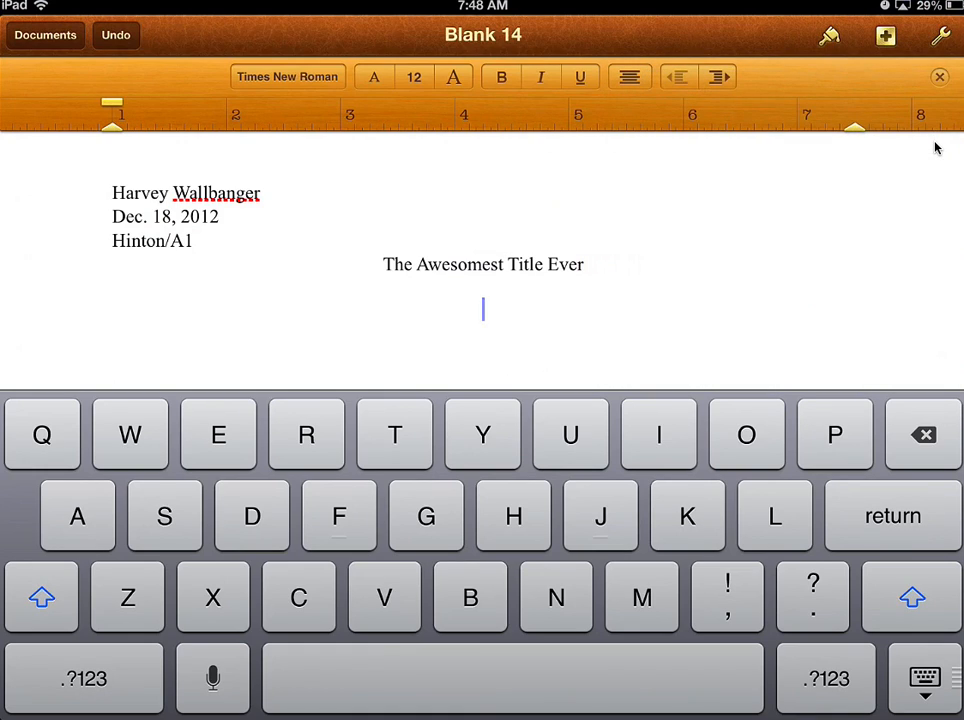
- Set the new line below the title to Align Left
{"action": "left_click", "coordinate": [628, 76]}
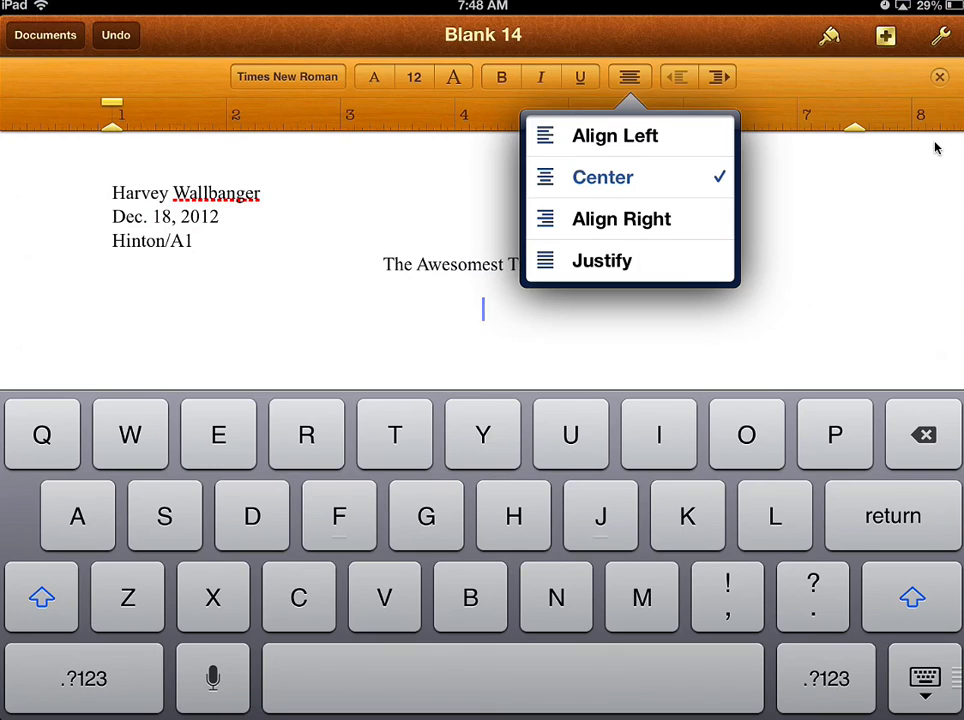
{"action": "left_click", "coordinate": [602, 136]}
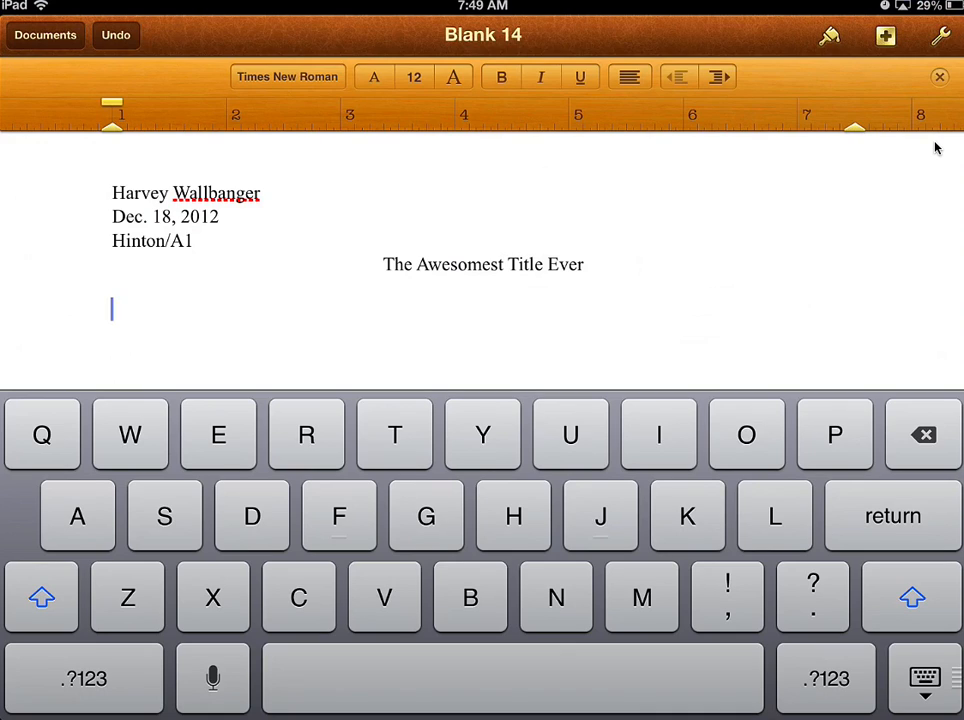
{"action": "left_click", "coordinate": [112, 308]}
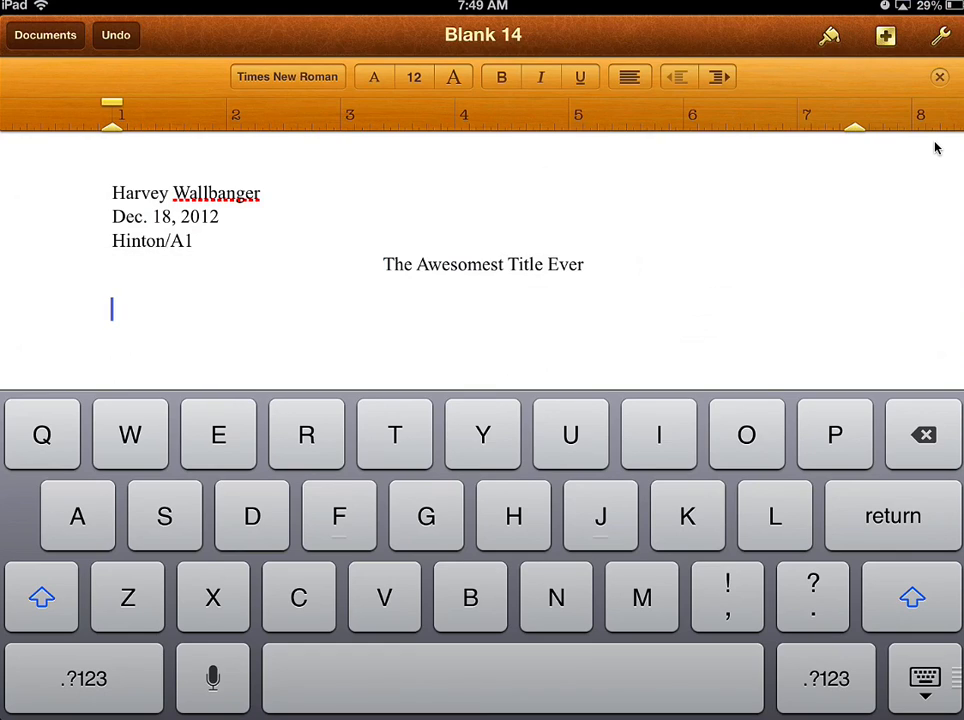
- Insert a tab to indent the first line of the body paragraph
{"action": "left_click", "coordinate": [112, 308]}
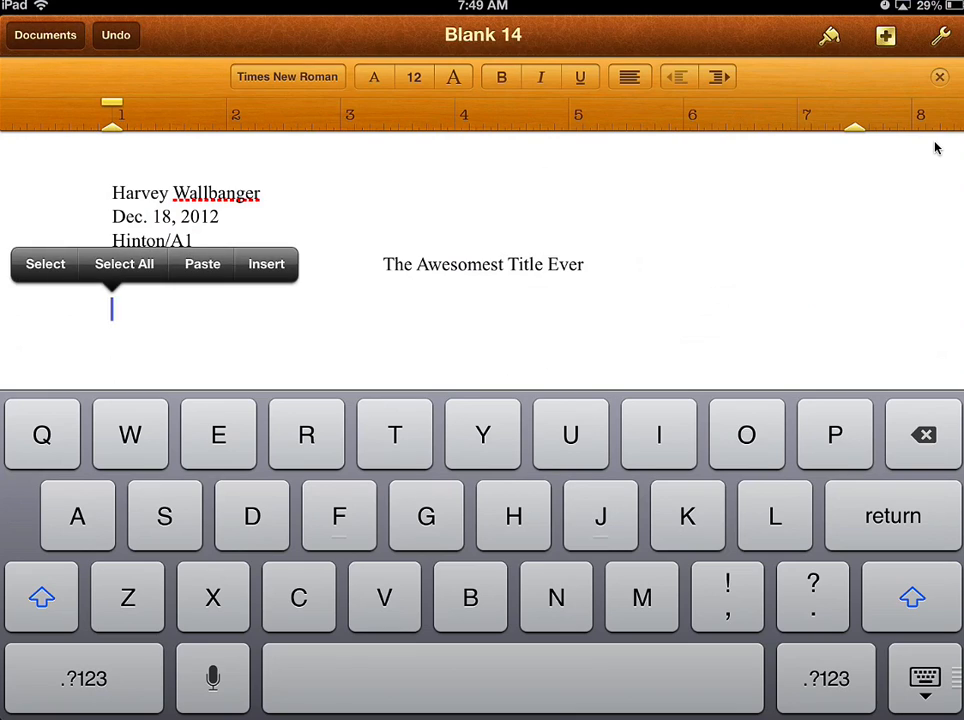
{"action": "left_click", "coordinate": [266, 264]}
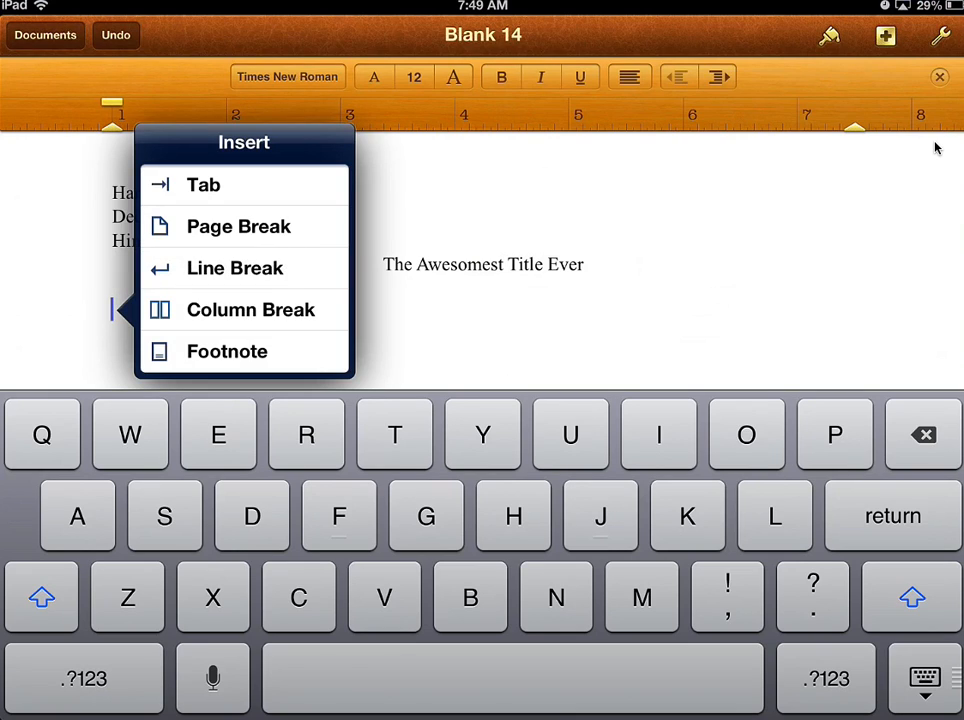
{"action": "left_click", "coordinate": [204, 184]}
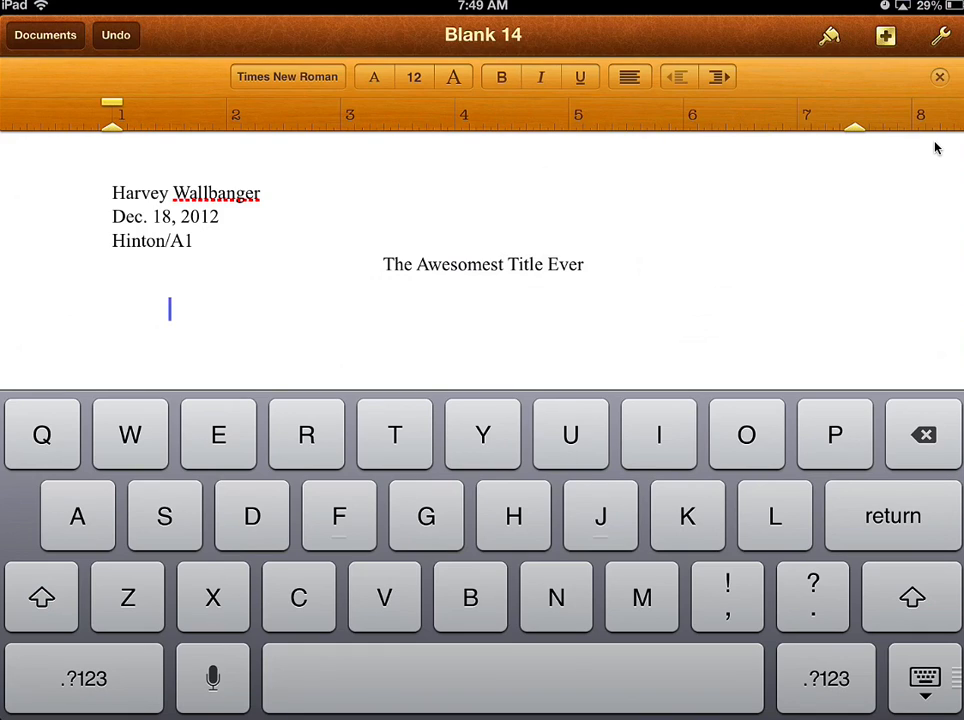
- Write the opening paragraph text 'Start writing here...', correcting the lowercase start
{"action": "type", "text": "star"}
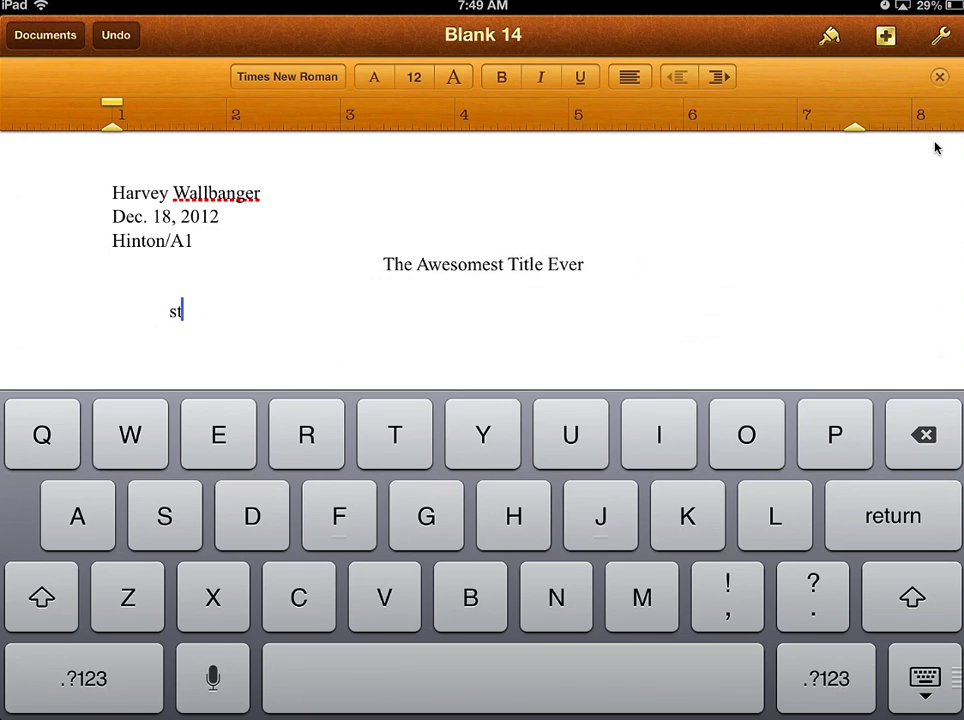
{"action": "key", "text": "backspace"}
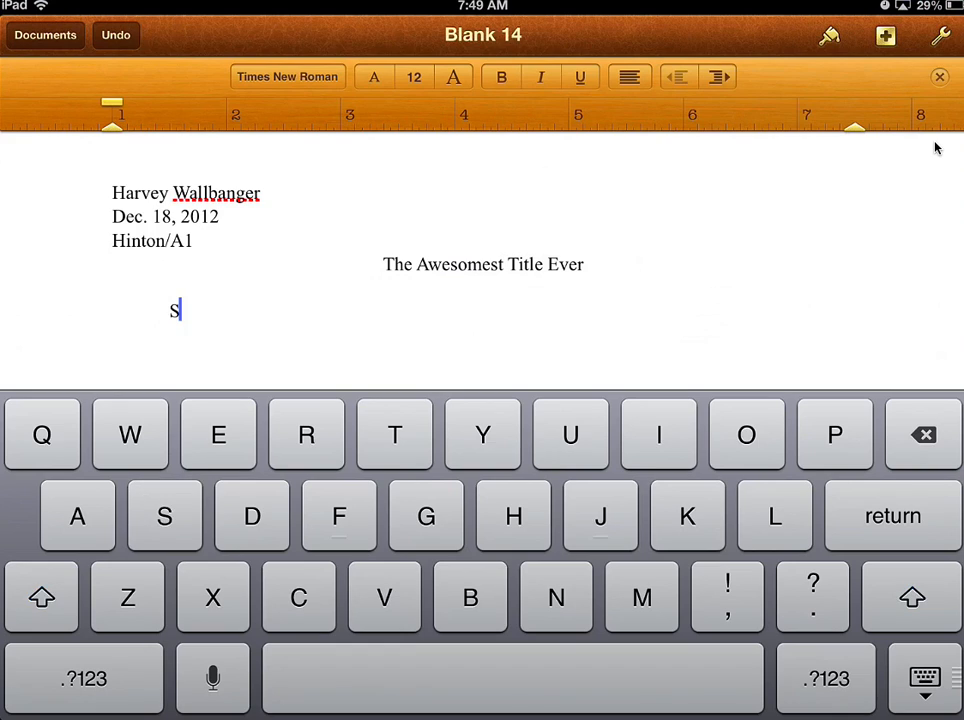
{"action": "type", "text": "tart"}
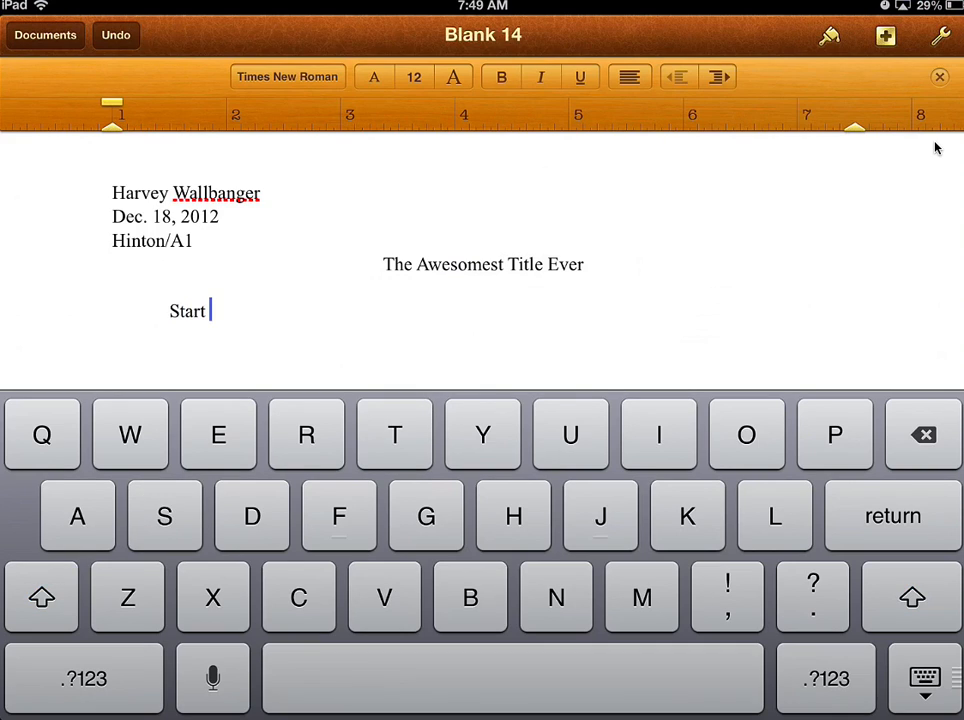
{"action": "type", "text": "writing here..."}
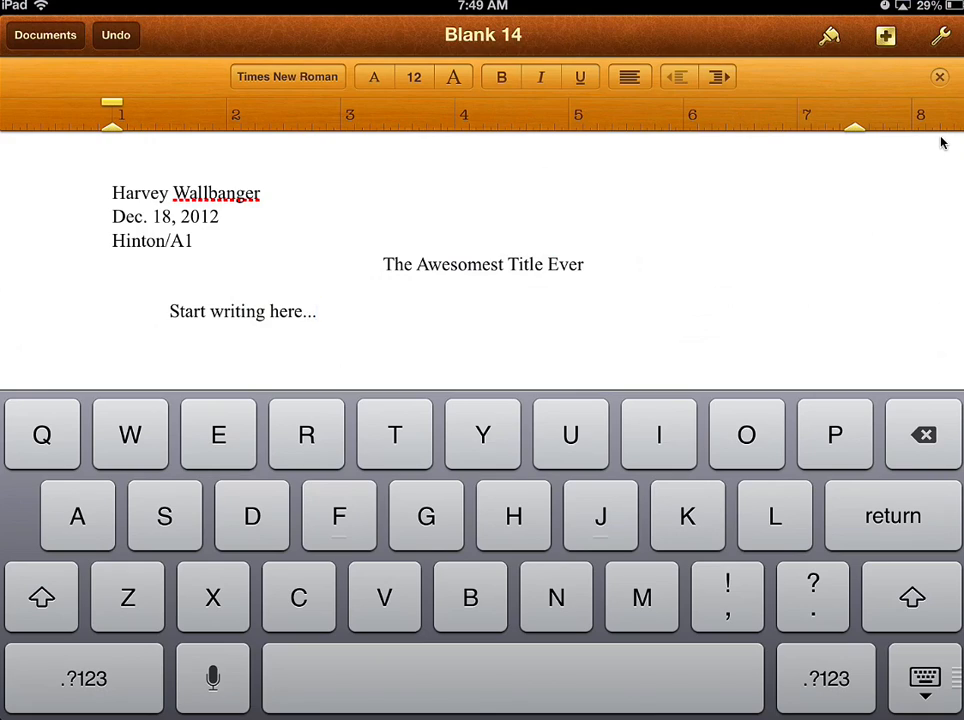
{"action": "mouse_move", "coordinate": [570, 460]}
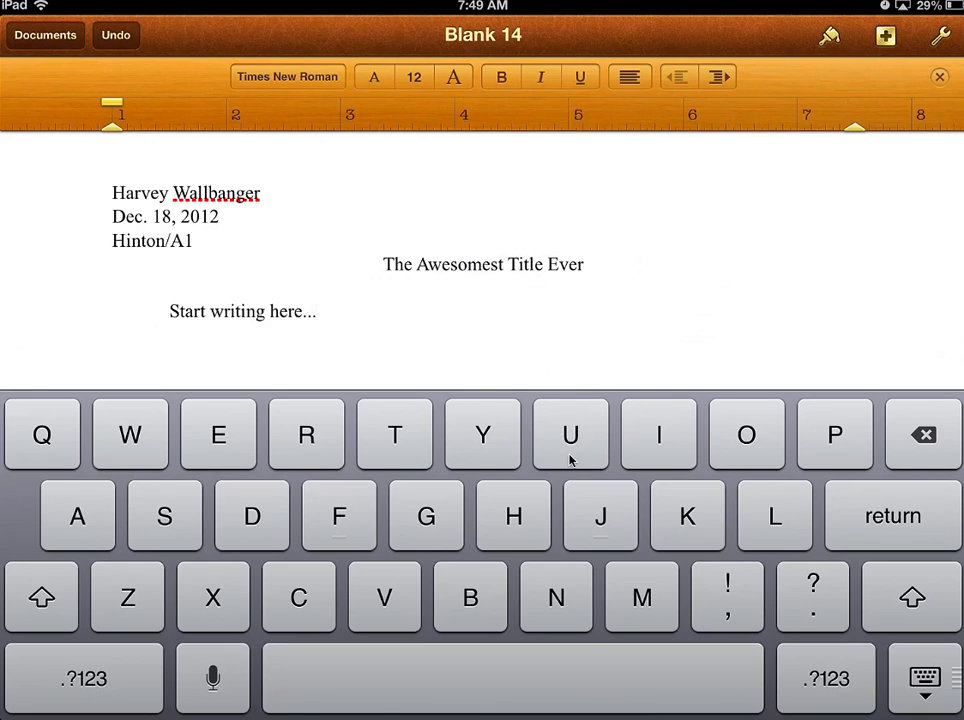